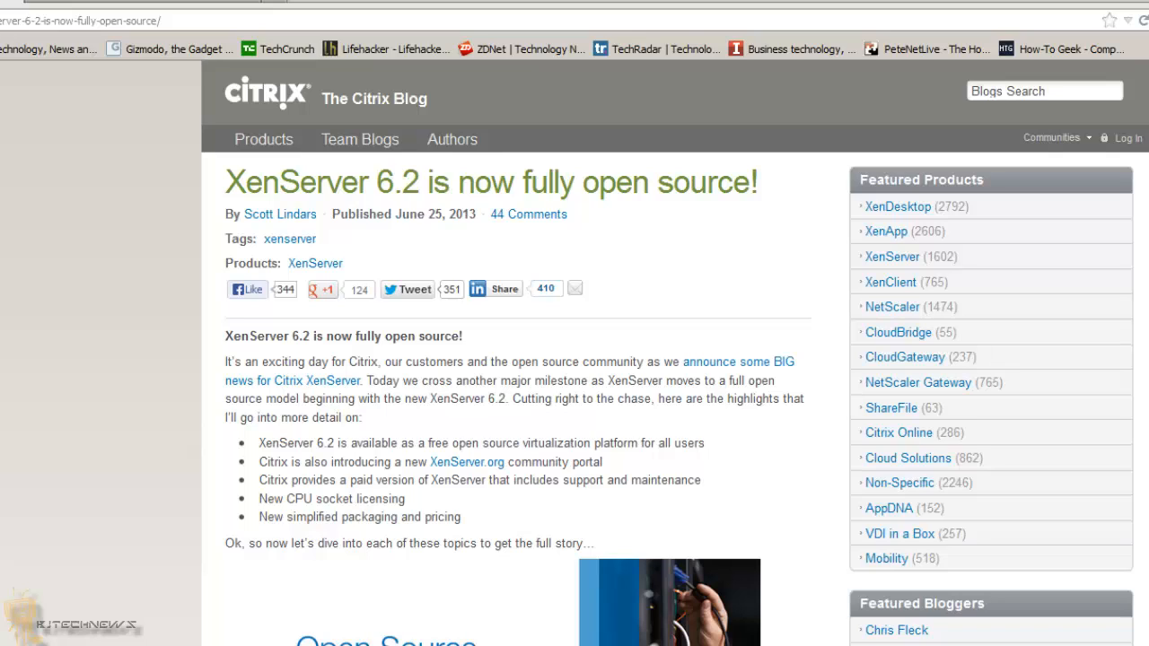
mouse_move(788, 519)
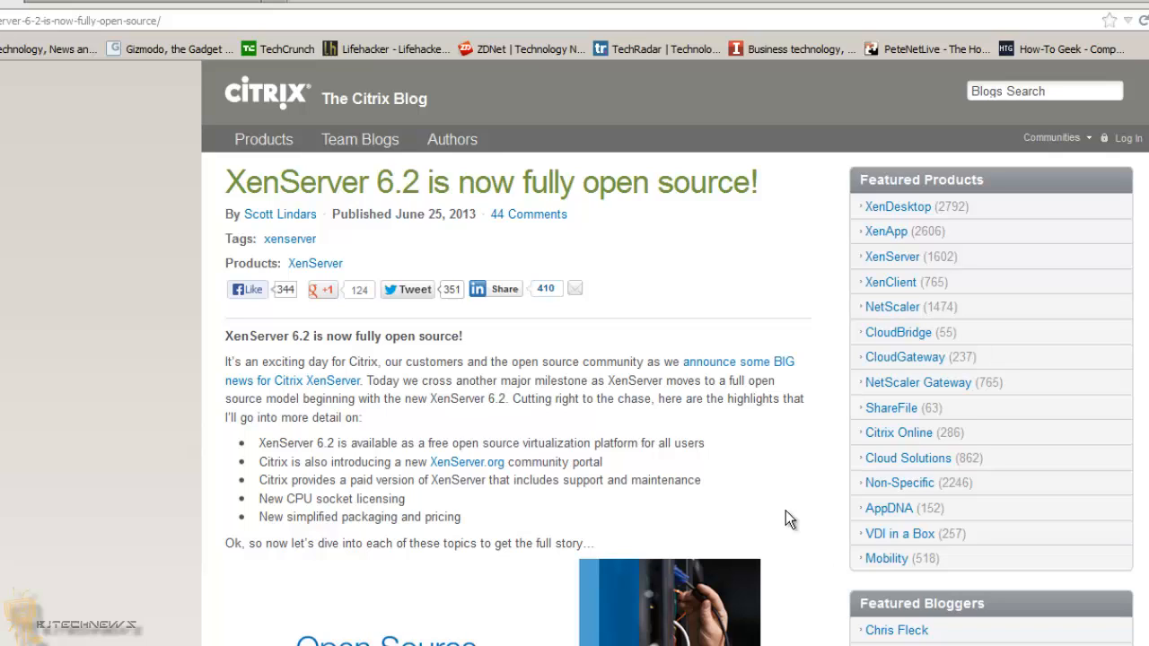
mouse_move(714, 496)
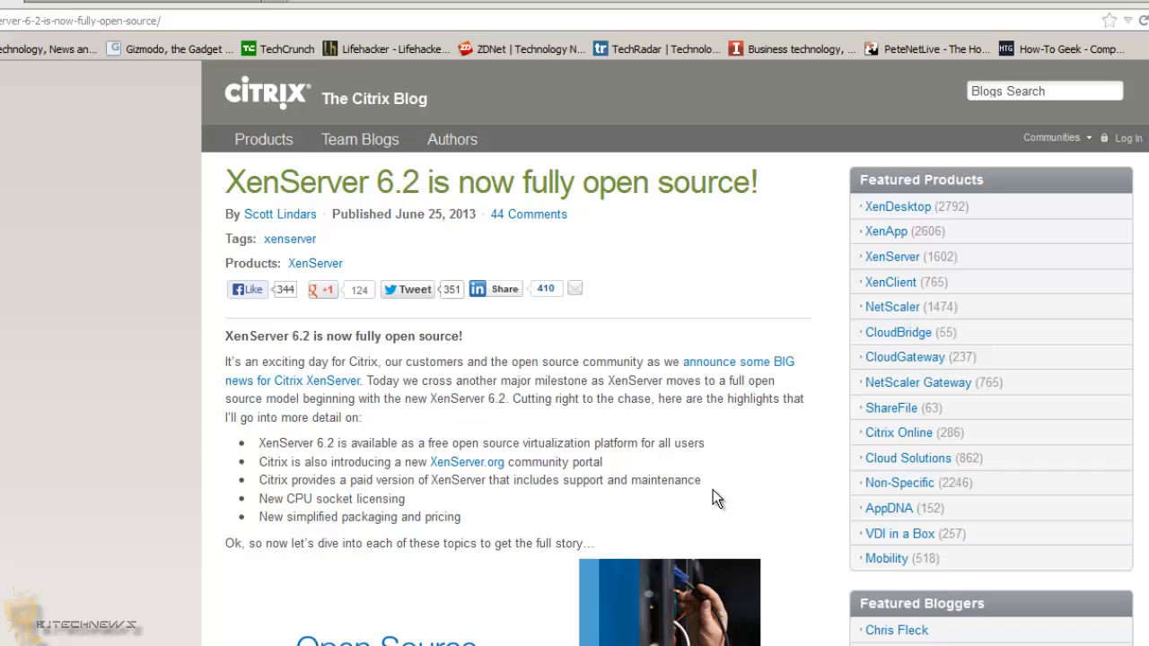
mouse_move(273, 85)
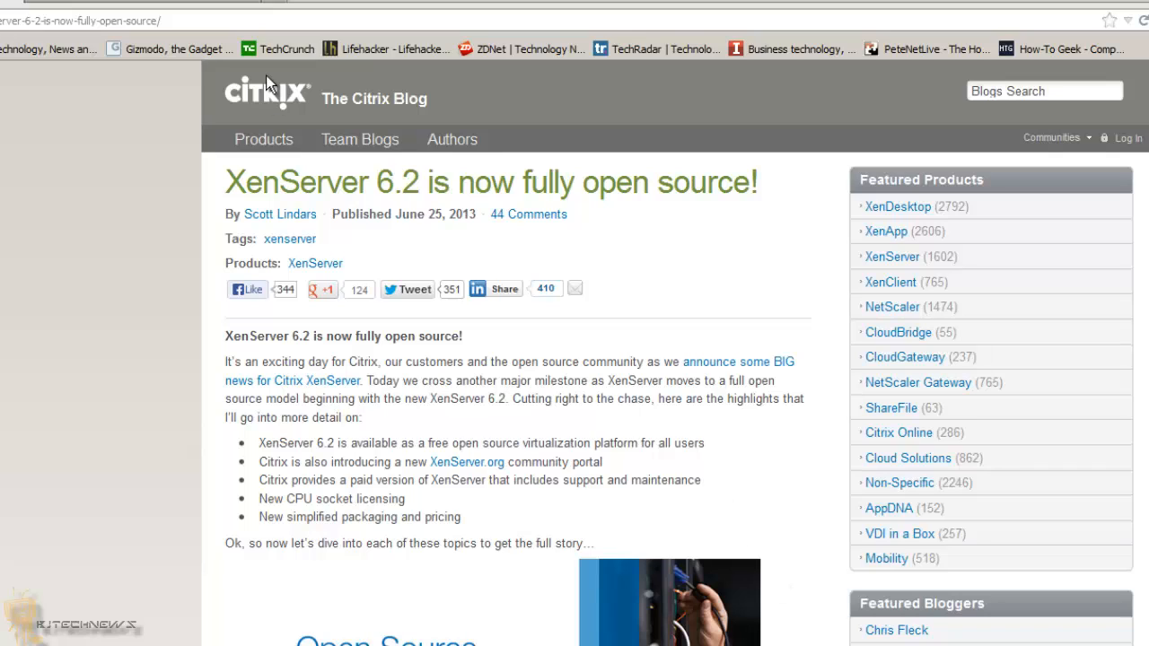
mouse_move(130, 573)
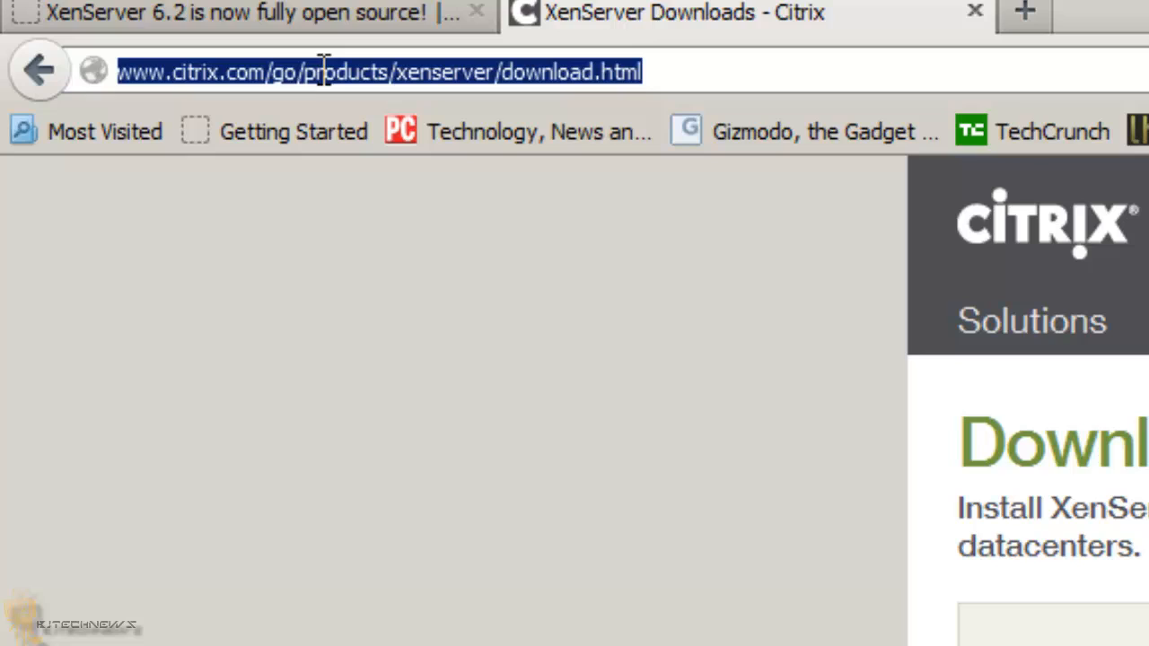
mouse_move(428, 575)
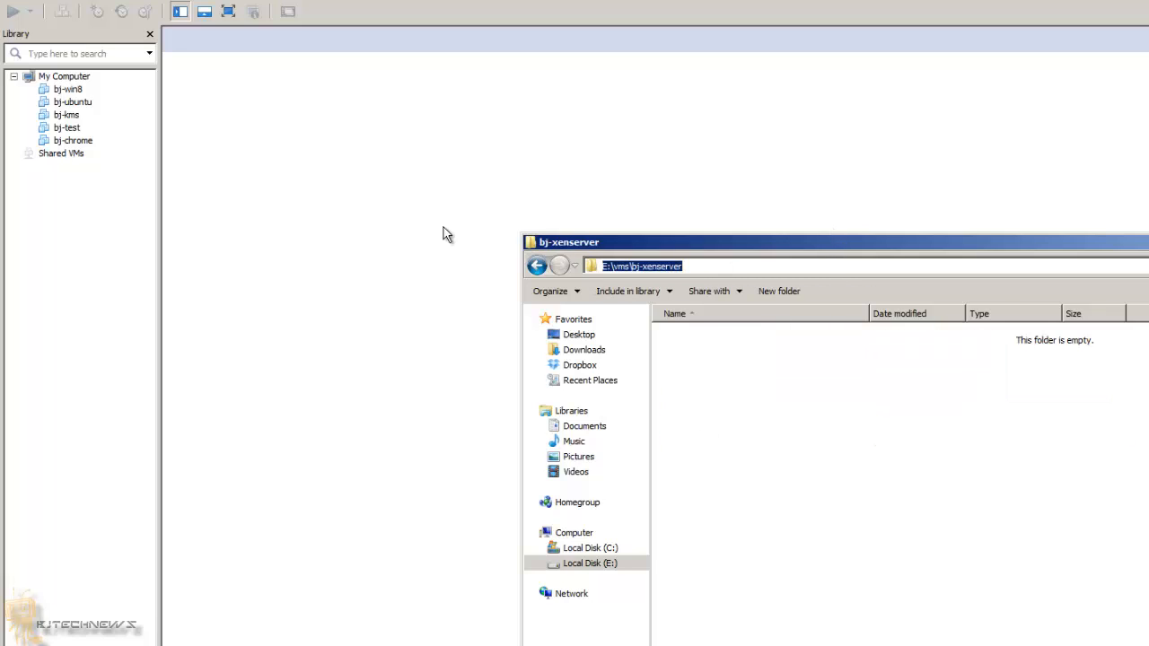
Start a typical new virtual machine with VMware ESXi 5 as the guest system
left_click(15, 11)
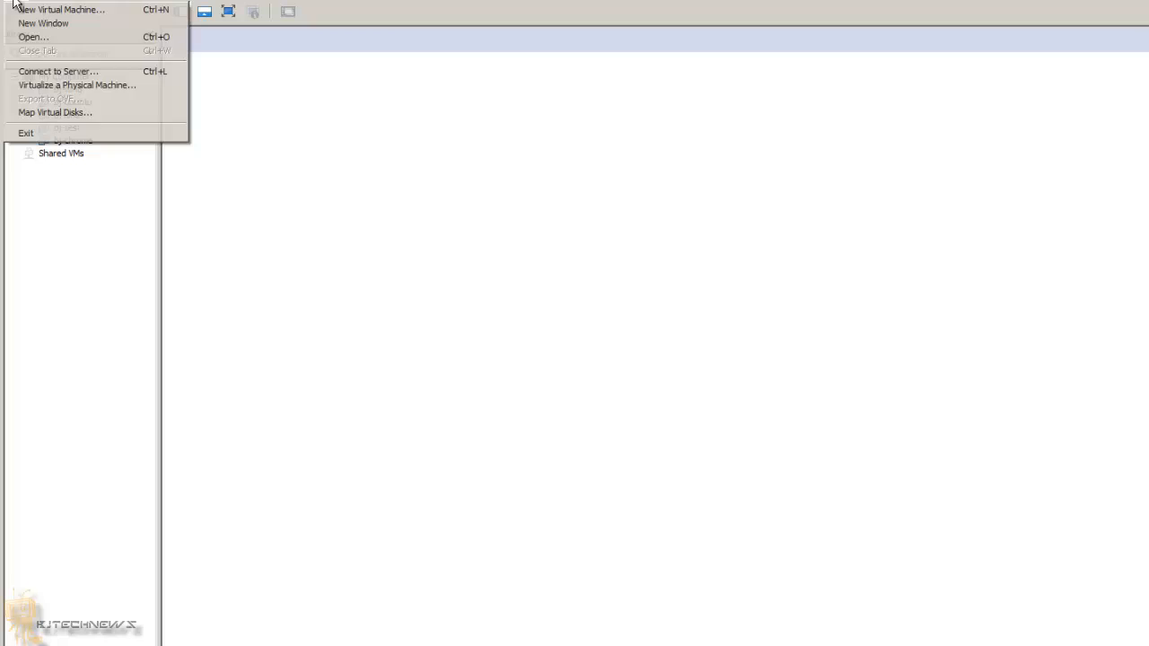
left_click(61, 9)
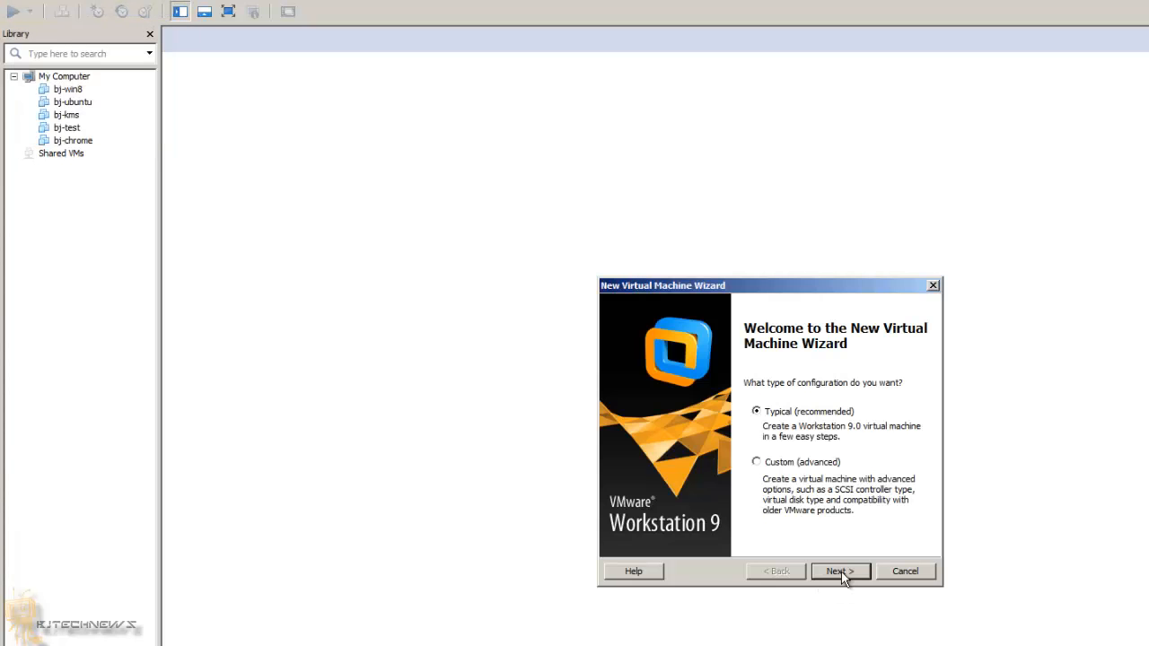
left_click(840, 571)
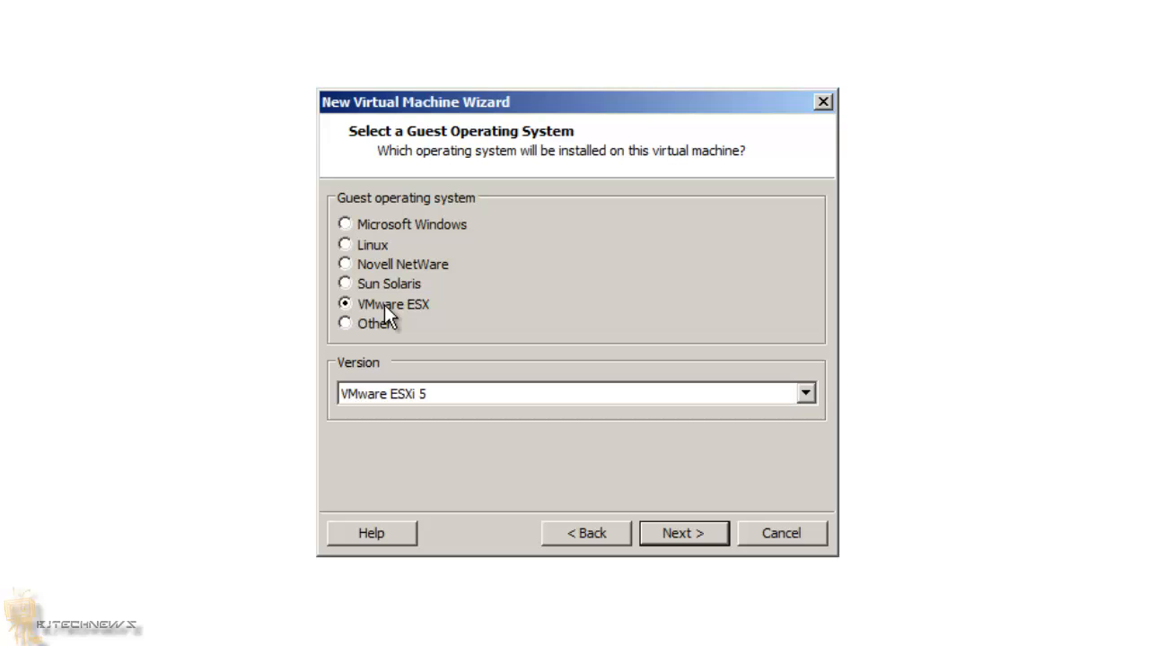
mouse_move(399, 321)
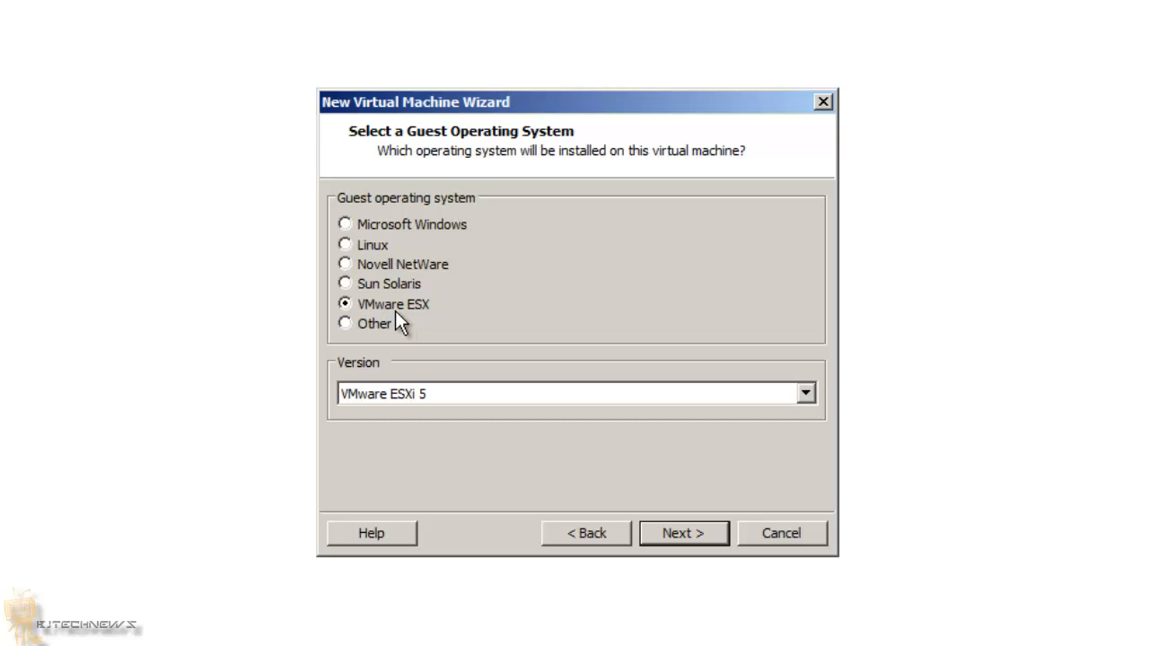
mouse_move(421, 323)
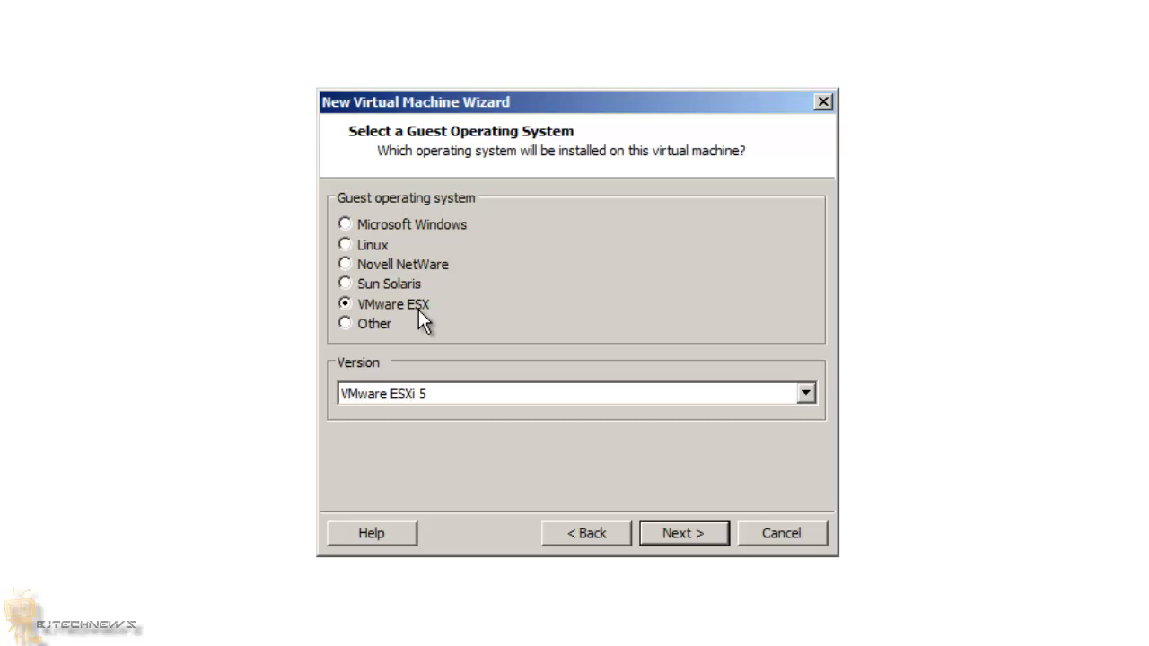
mouse_move(411, 324)
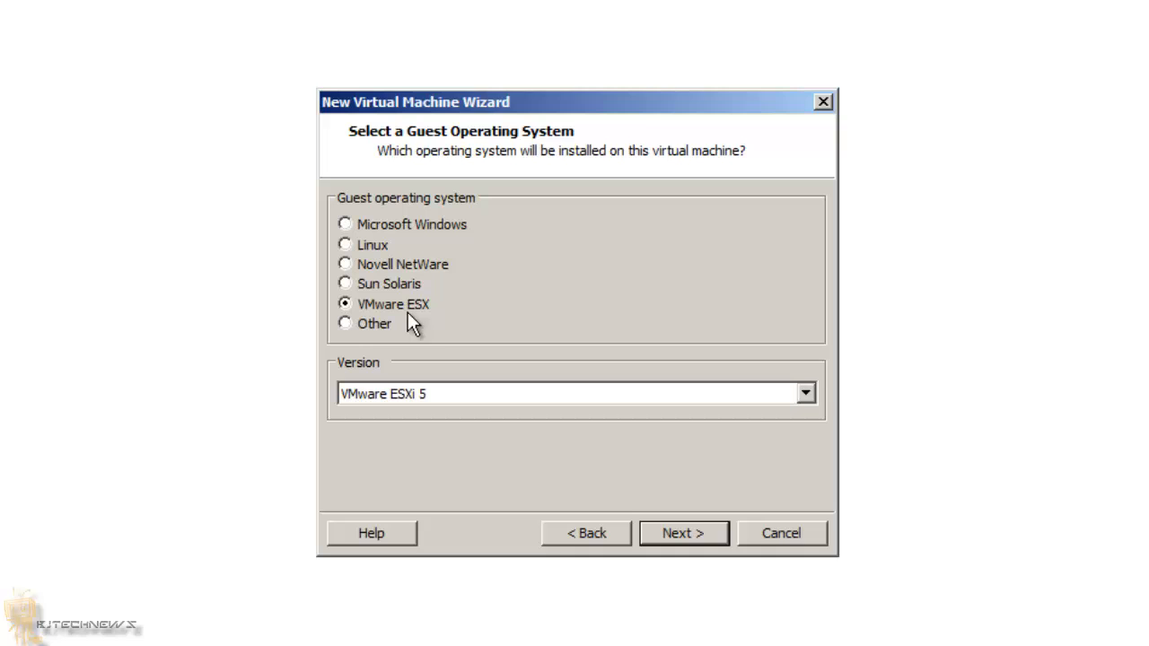
left_click(682, 531)
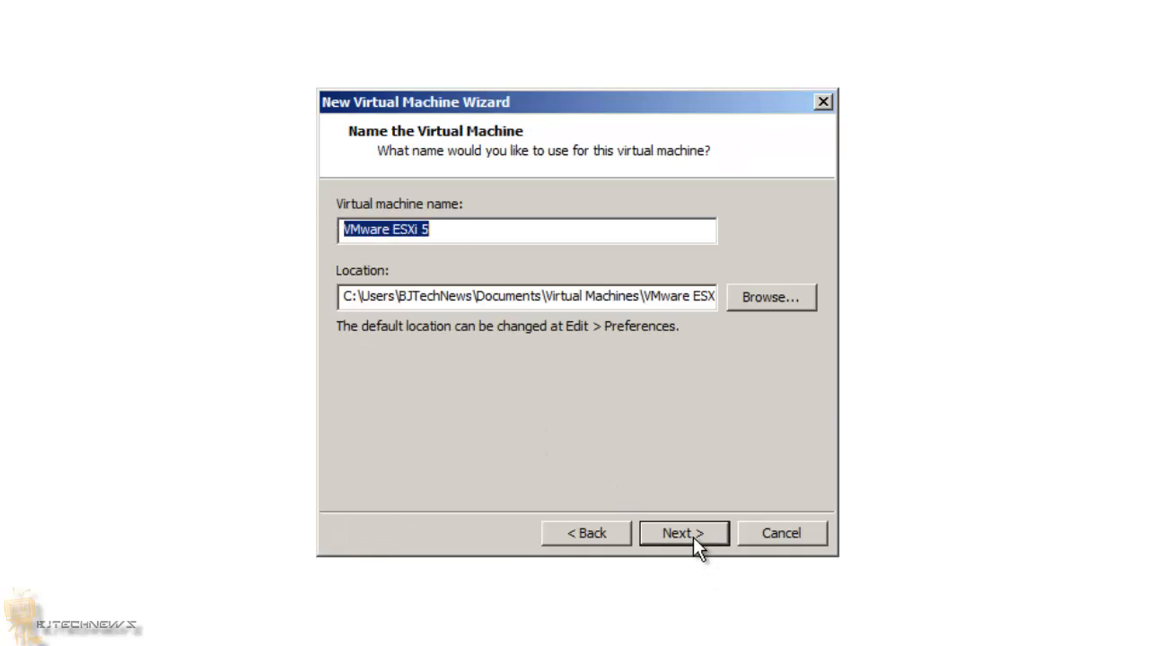
Name it bj-xenserver in E:\vms\bj-xenserver, keep the 40 GB split disk, and finish
type("bj")
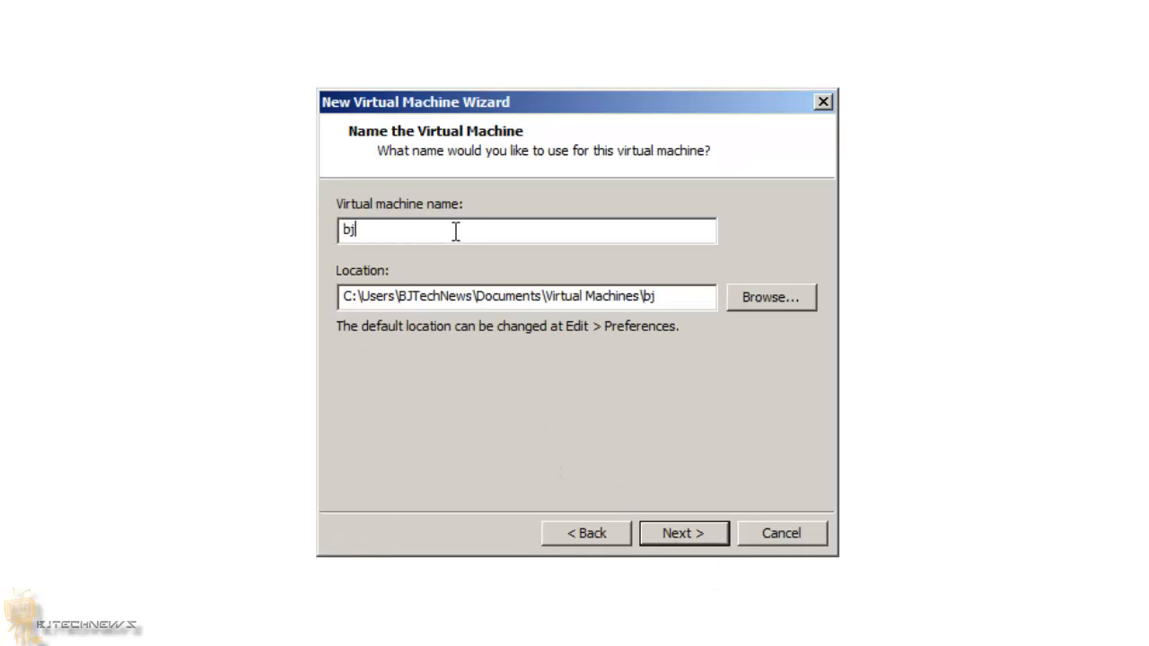
type("-xenserver")
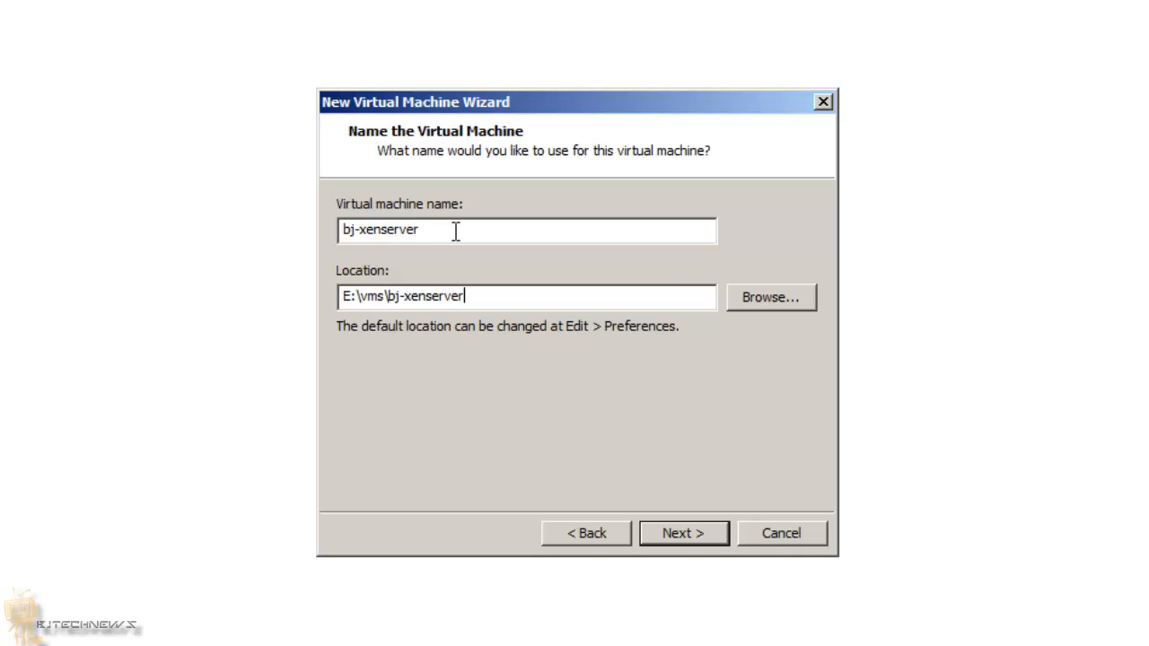
left_click(682, 531)
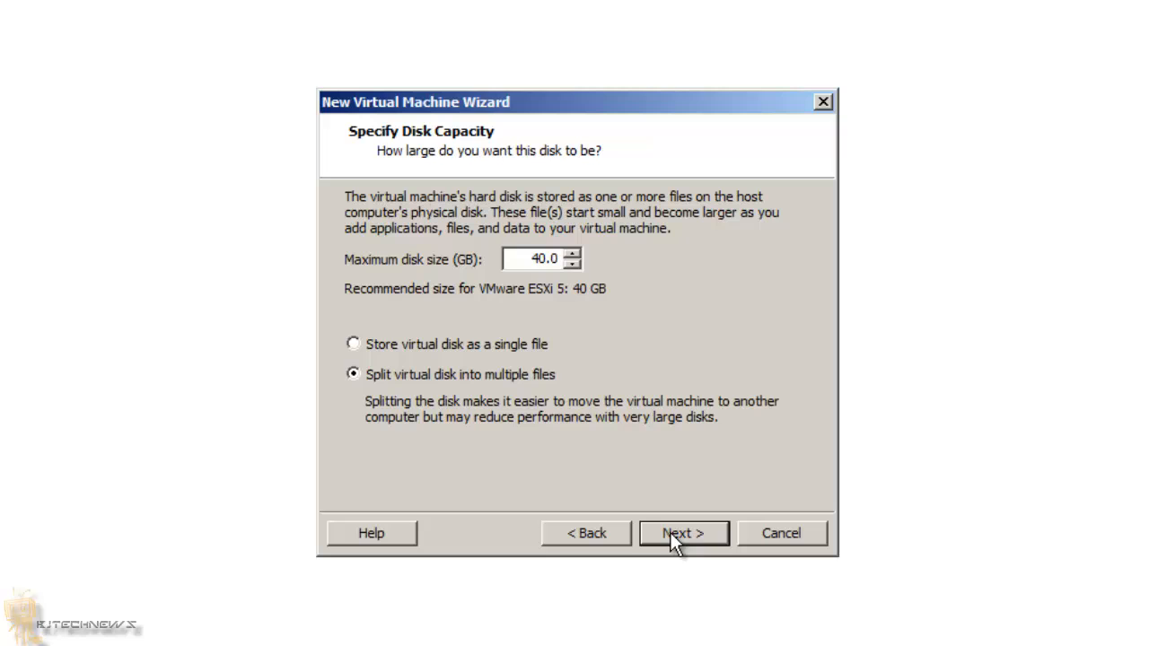
left_click(682, 531)
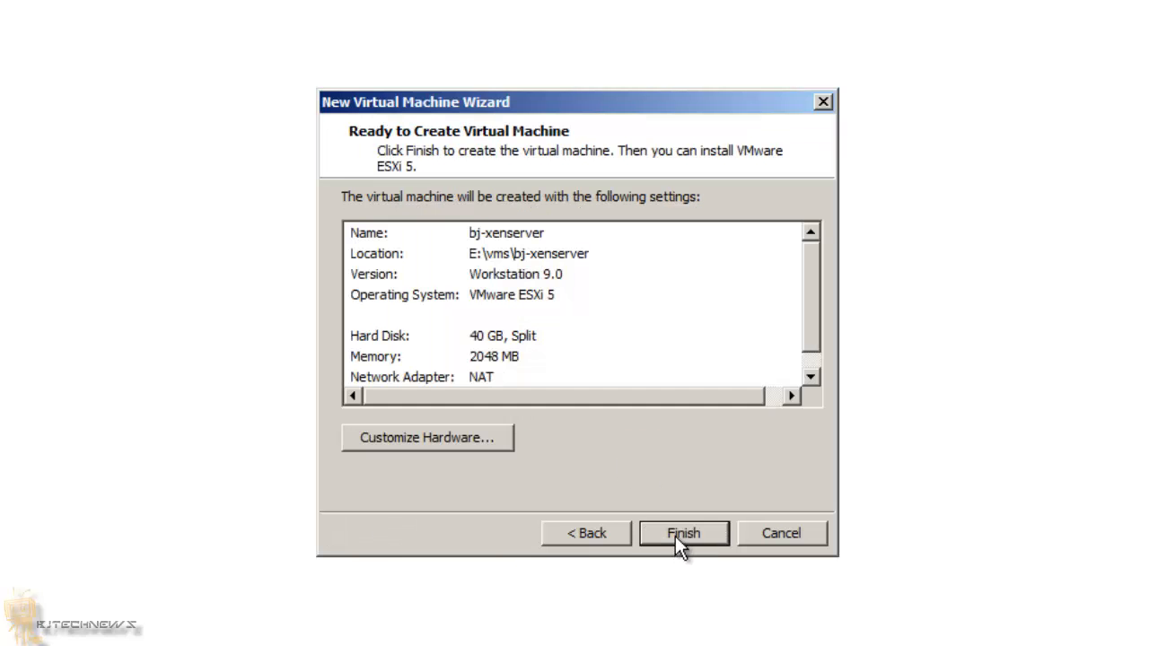
left_click(682, 531)
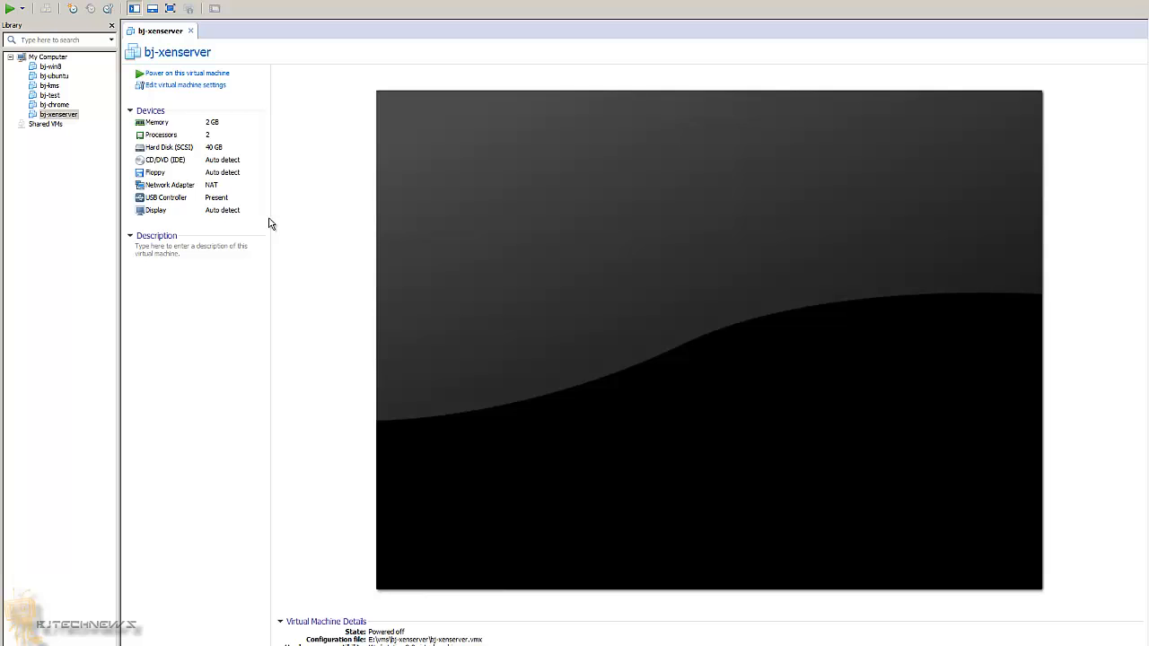
mouse_move(197, 86)
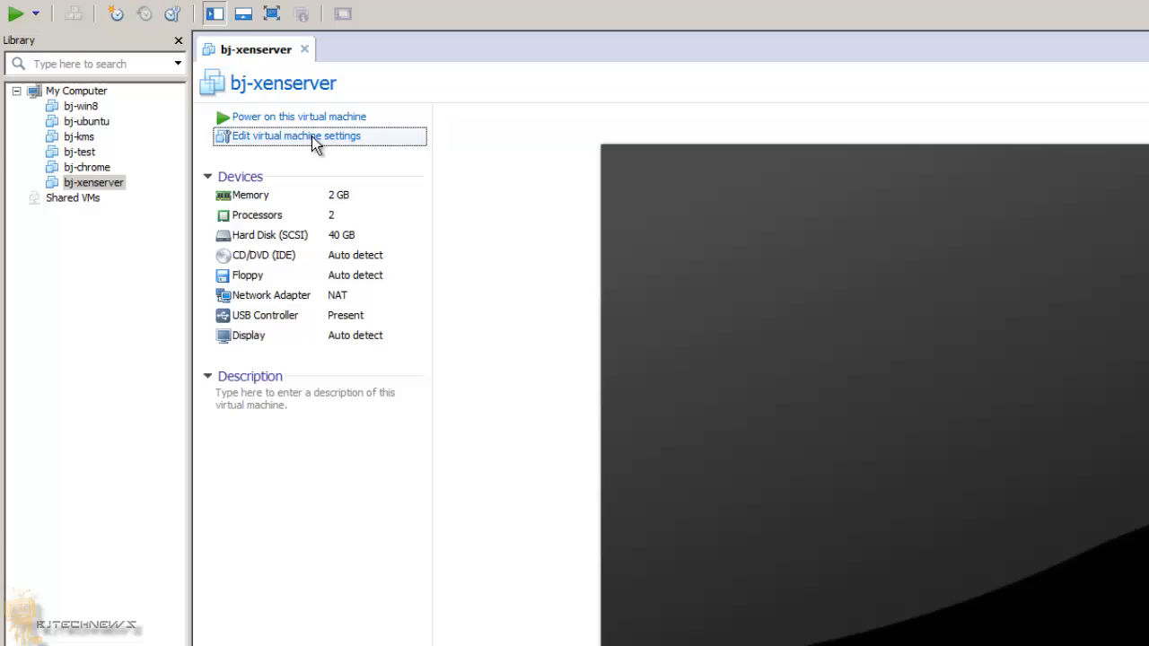
Uncheck Virtualize Intel VT-x/EPT for the processors and close the settings
left_click(295, 136)
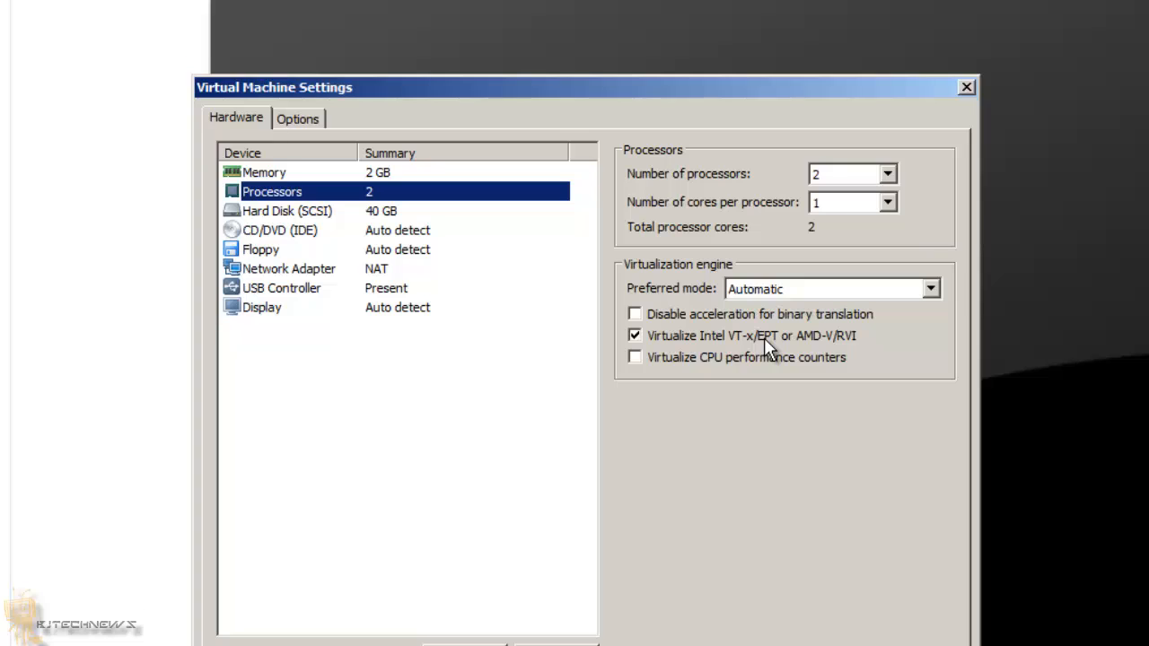
mouse_move(739, 348)
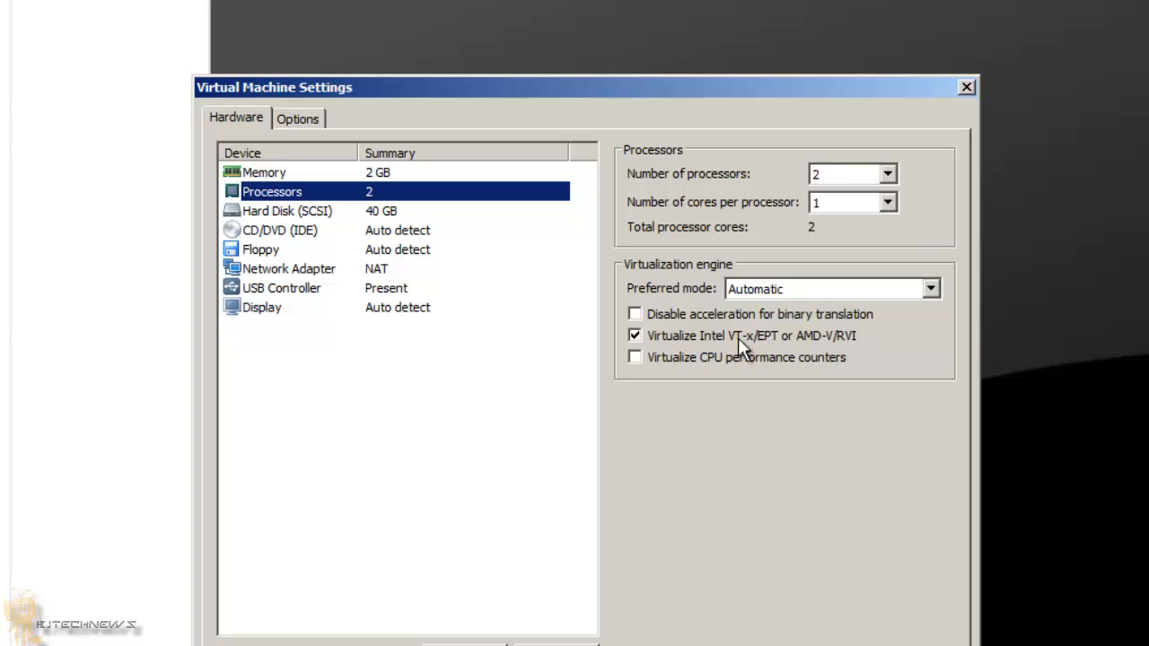
left_click(635, 335)
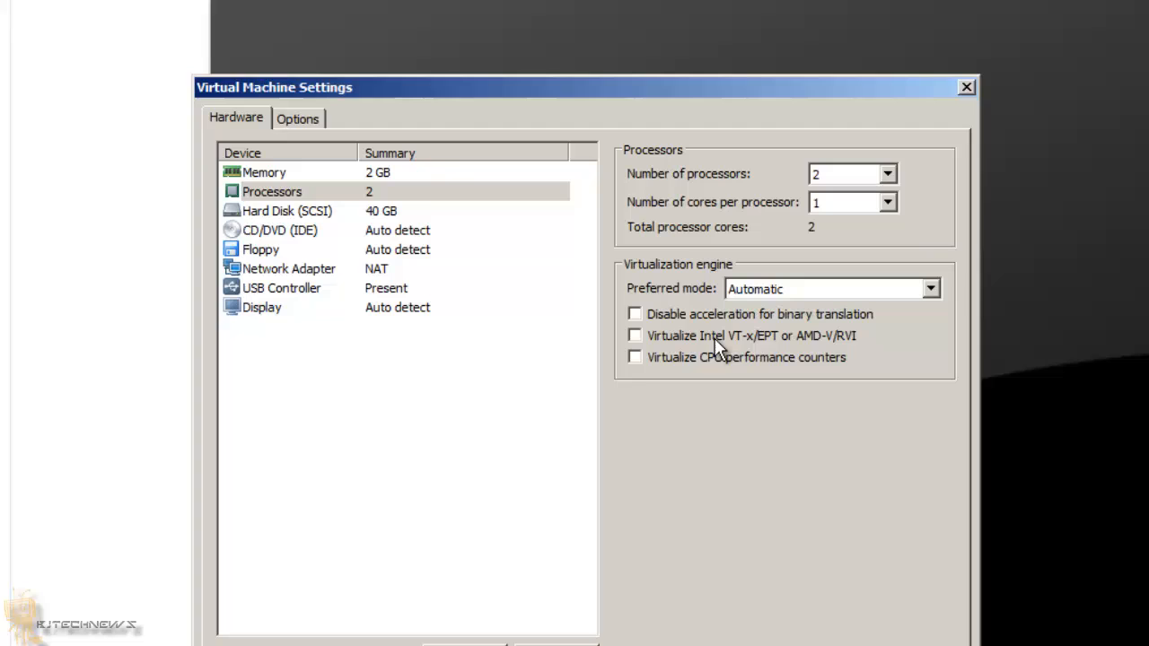
left_click(635, 336)
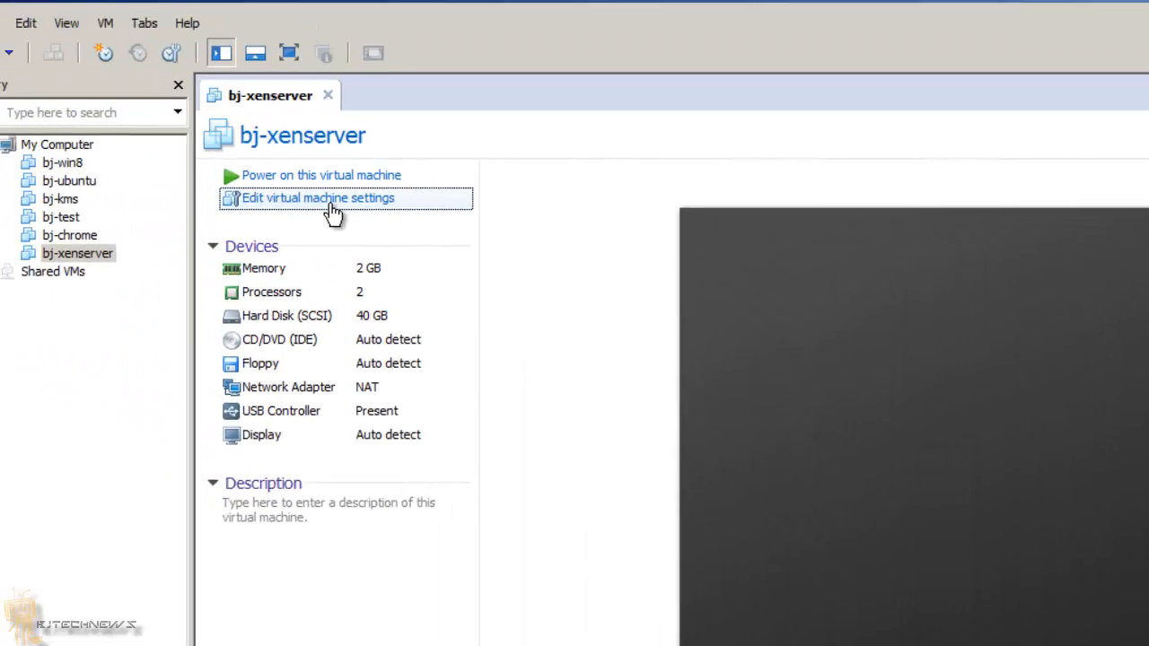
Reopen the hardware settings to attach the XenServer-6.2.0 install ISO to the CD/DVD drive
left_click(318, 197)
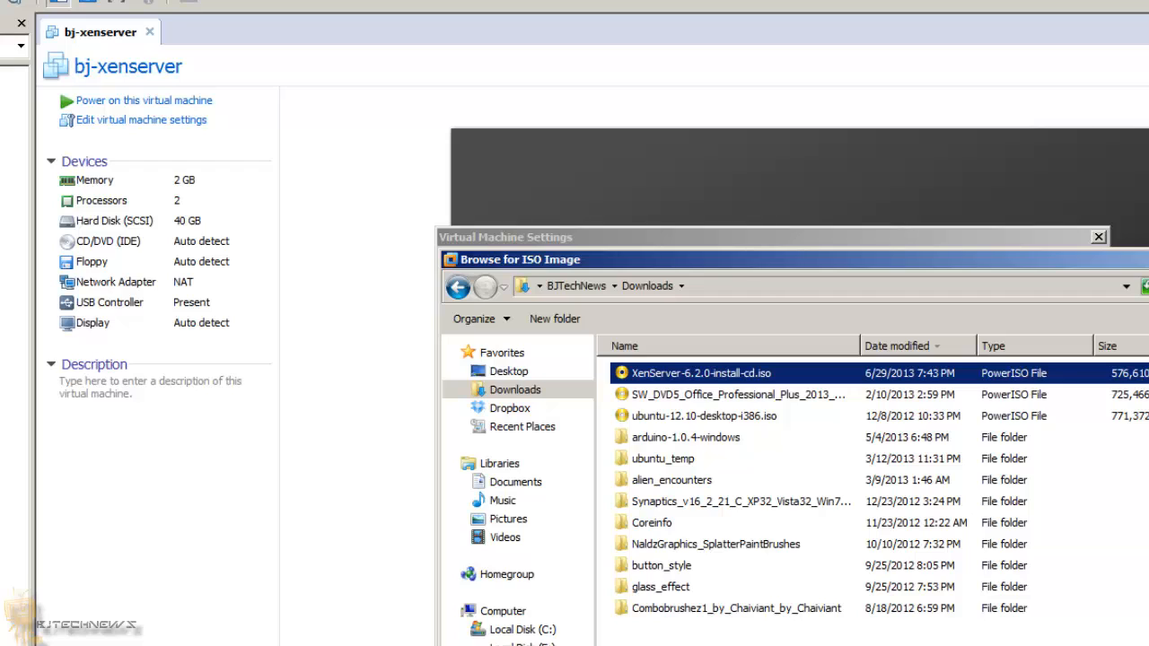
mouse_move(1124, 395)
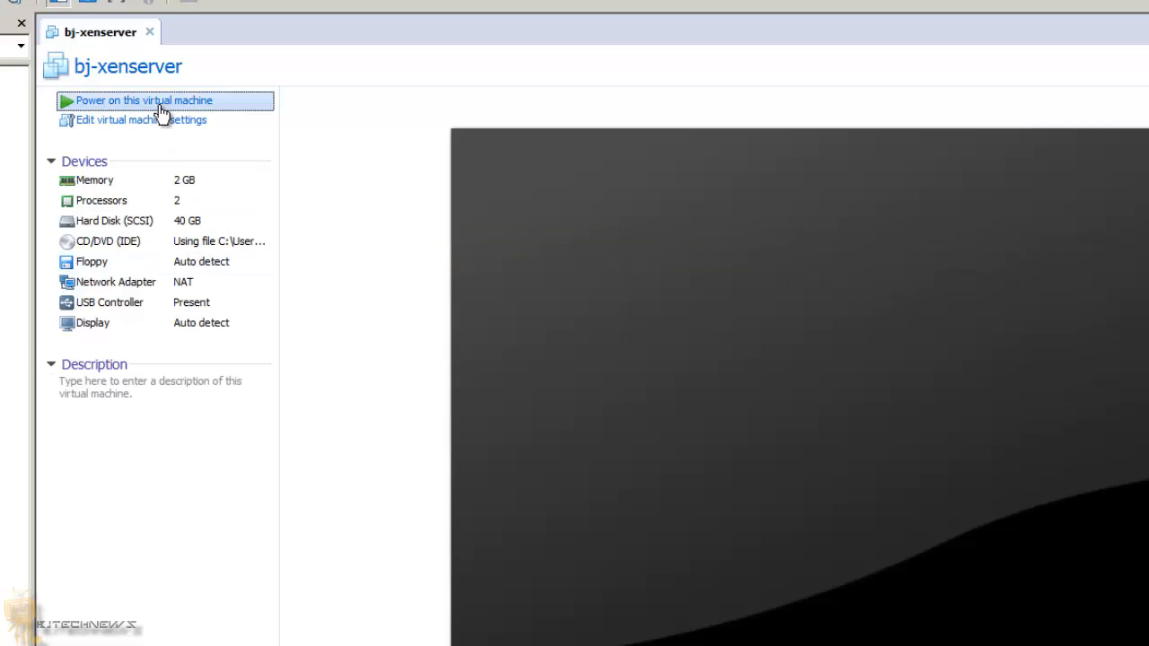
Power on bj-xenserver and answer Yes to the VT-x/EPT warning to boot the installer
left_click(143, 101)
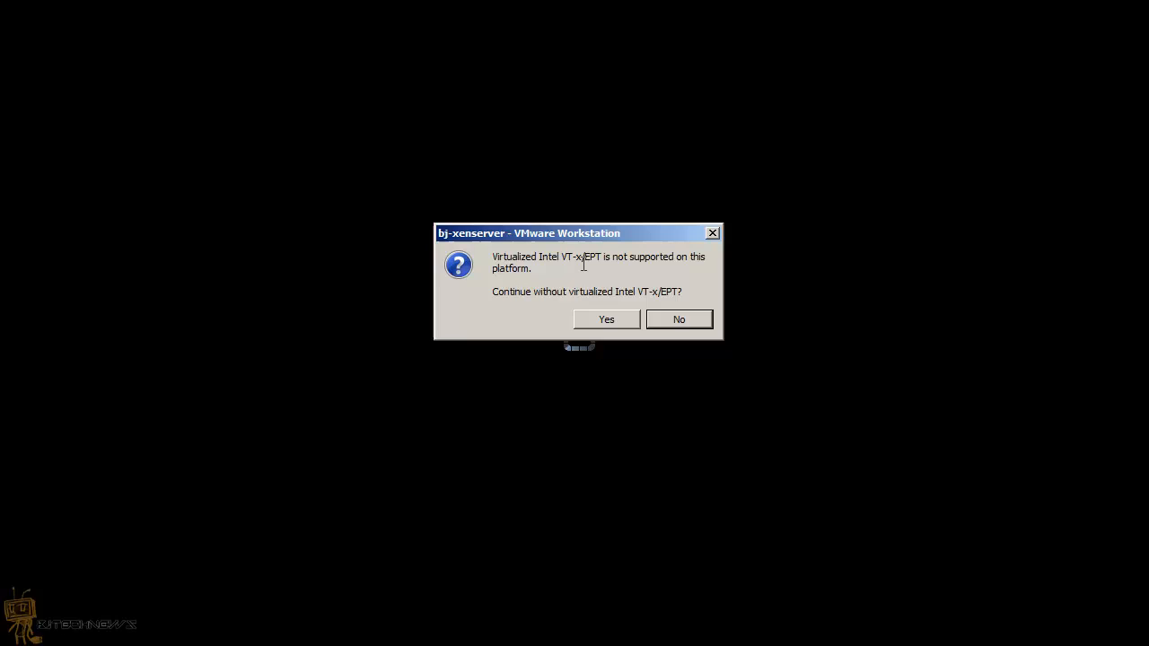
mouse_move(542, 312)
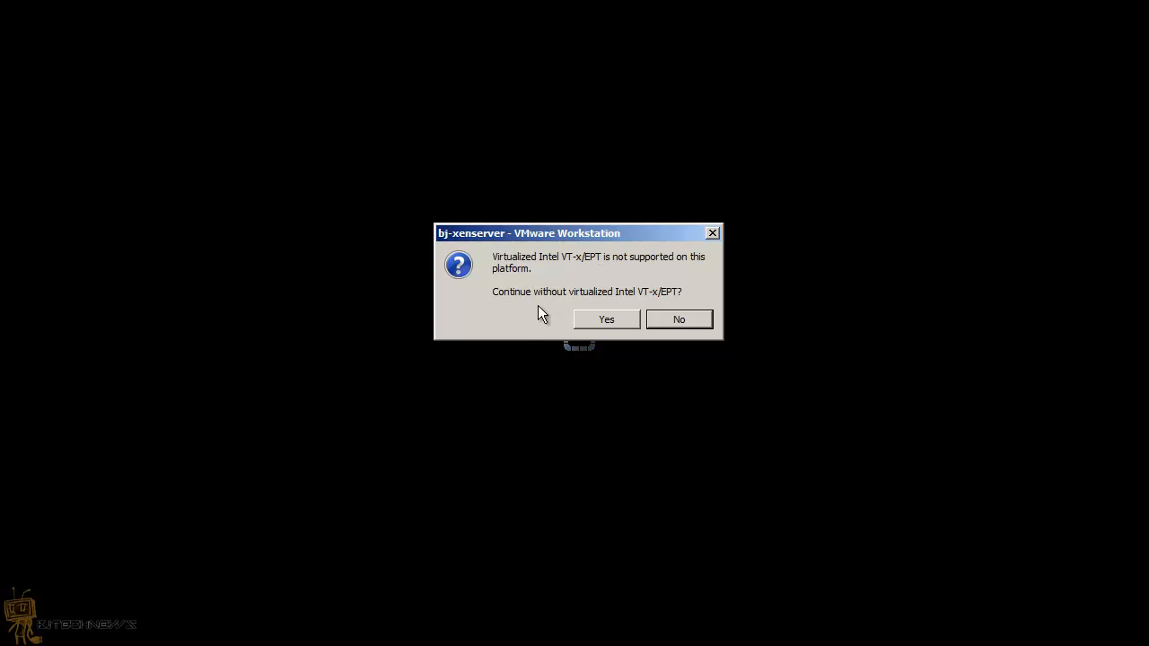
left_click(607, 319)
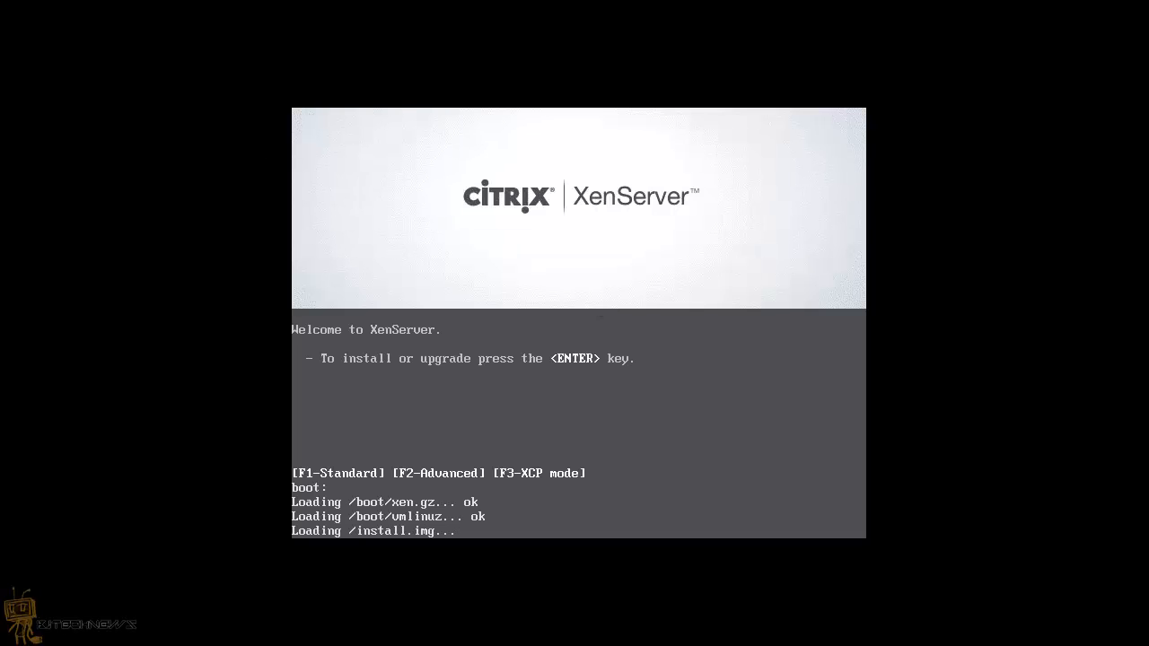
Boot the installer, keep the us qwerty keymap, accept the EULA and the hardware warning
key("enter")
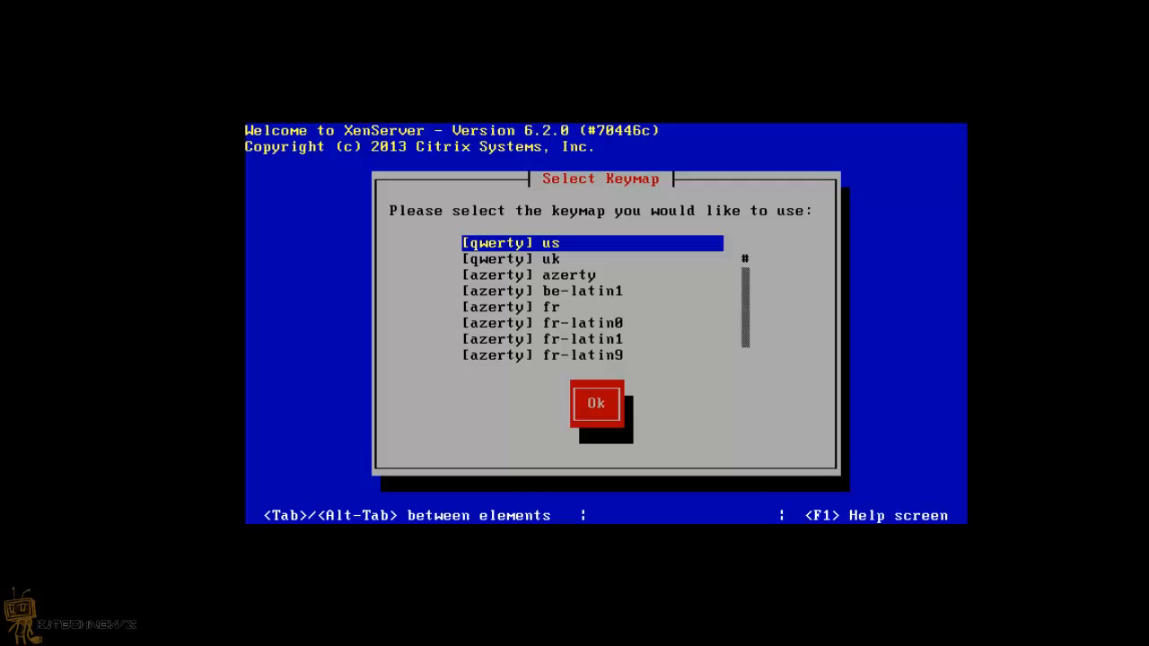
left_click(596, 404)
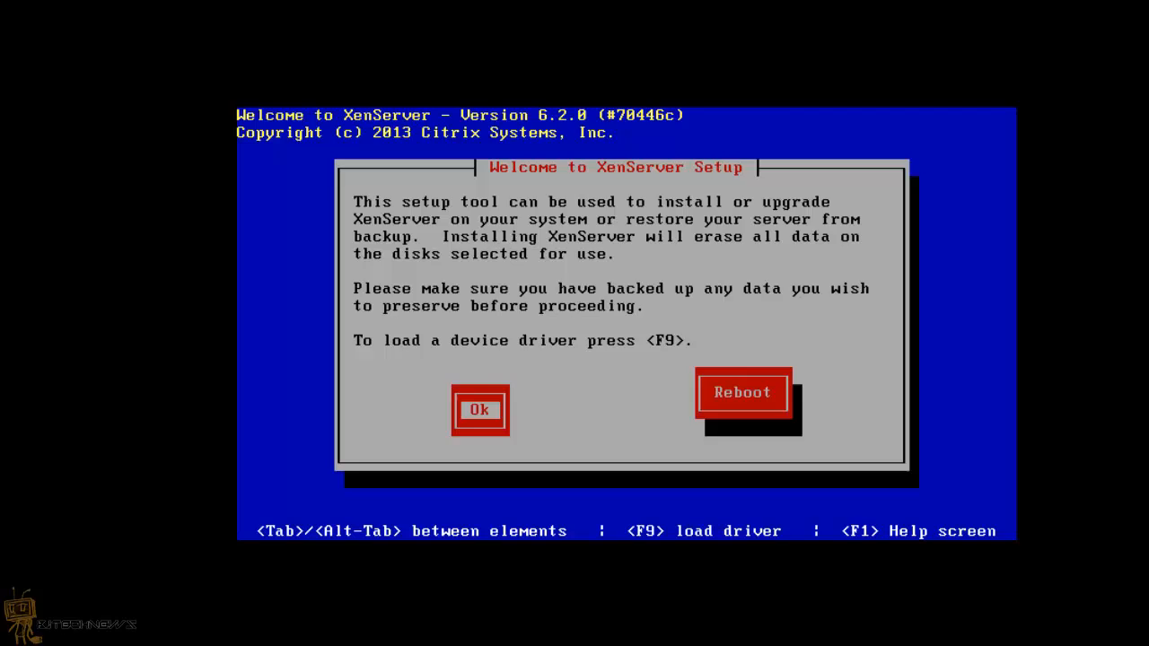
left_click(479, 409)
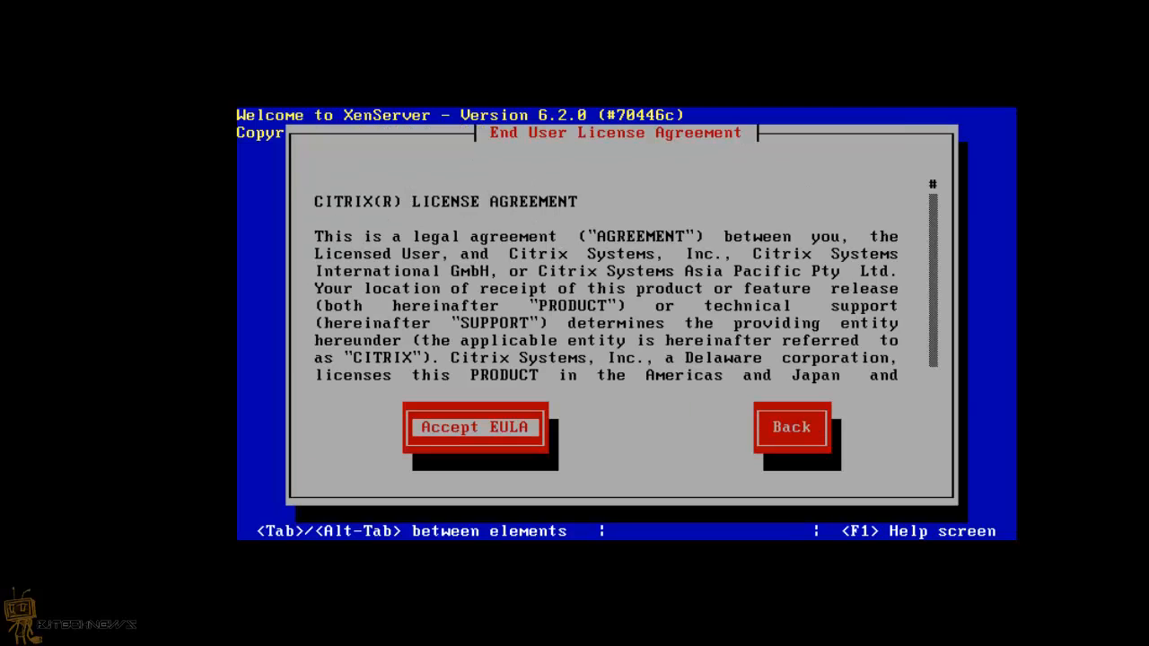
left_click(474, 428)
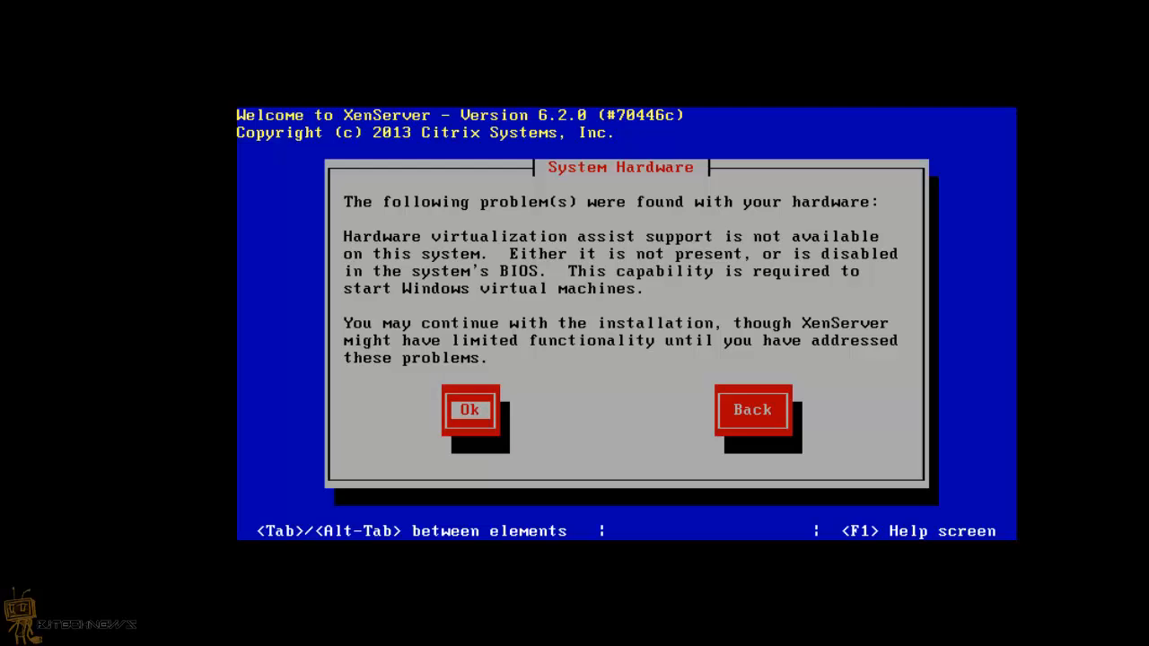
left_click(471, 409)
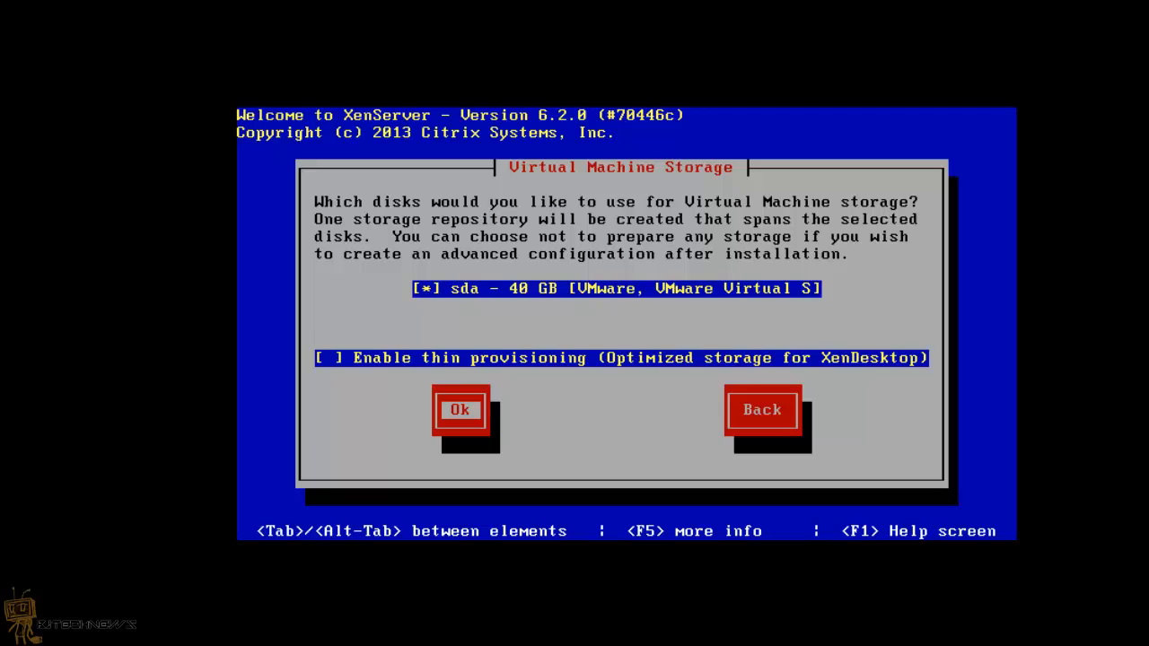
Choose the sda 40 GB disk, local media source, no supplemental packs, and highlight Skip verification
left_click(460, 409)
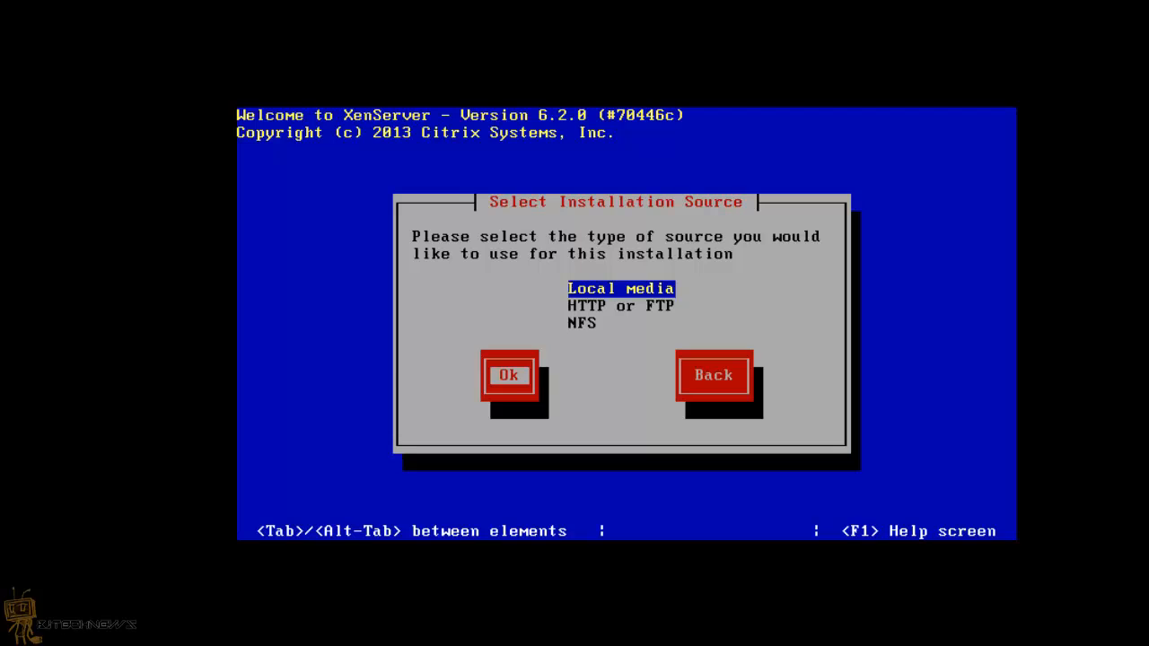
left_click(510, 376)
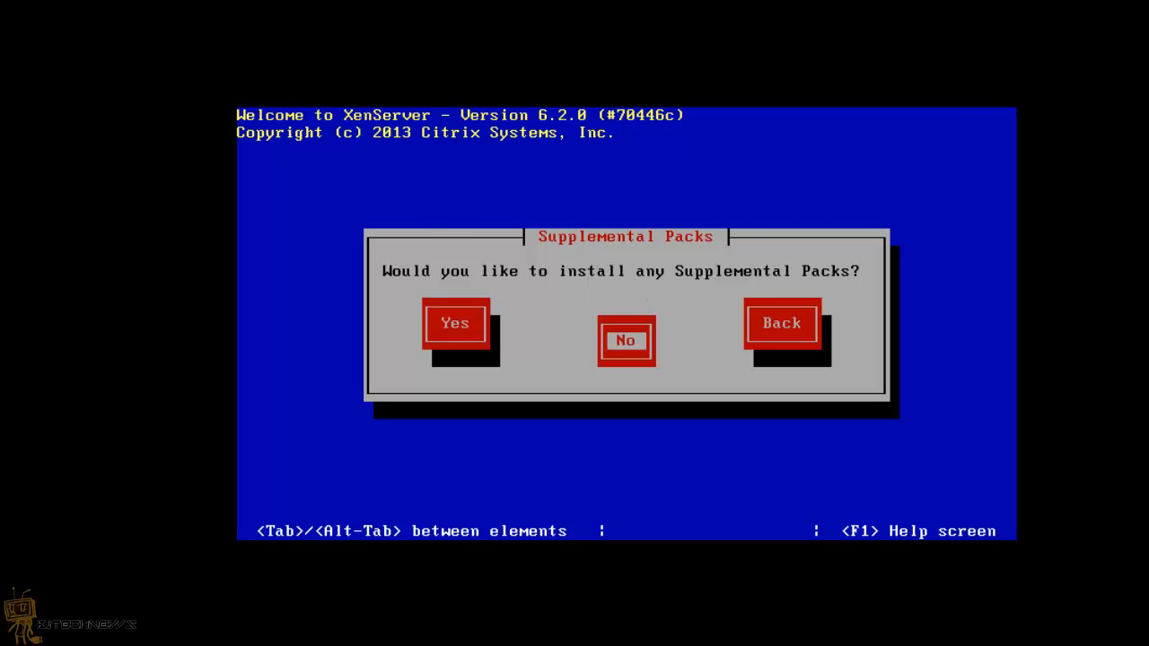
left_click(625, 341)
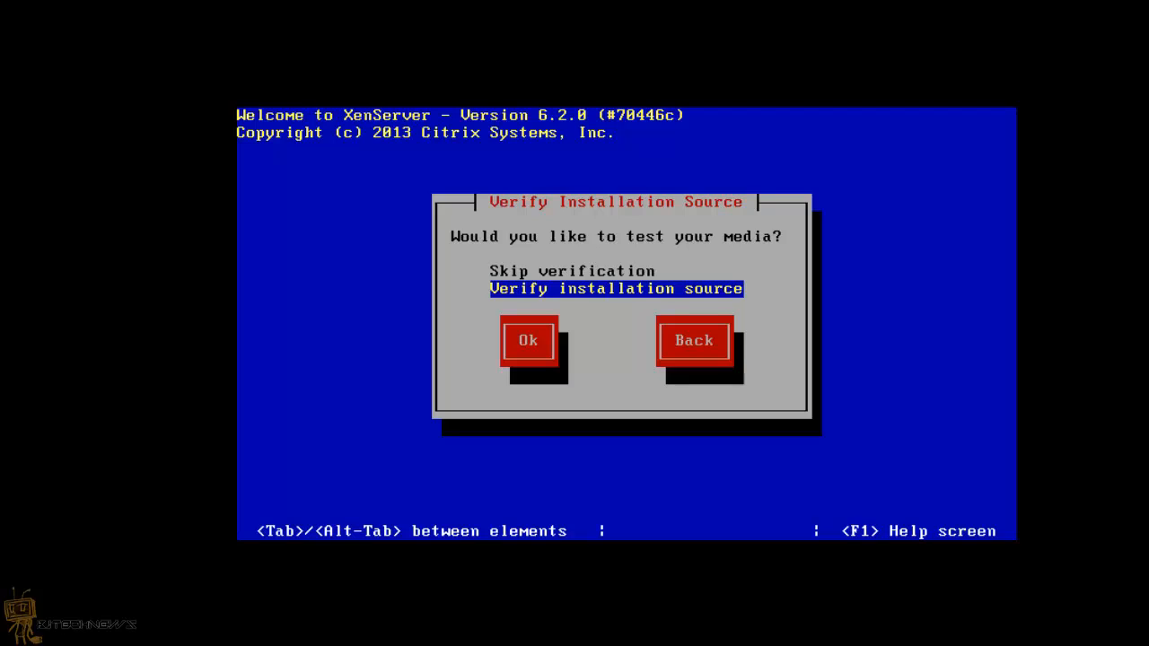
key("Up")
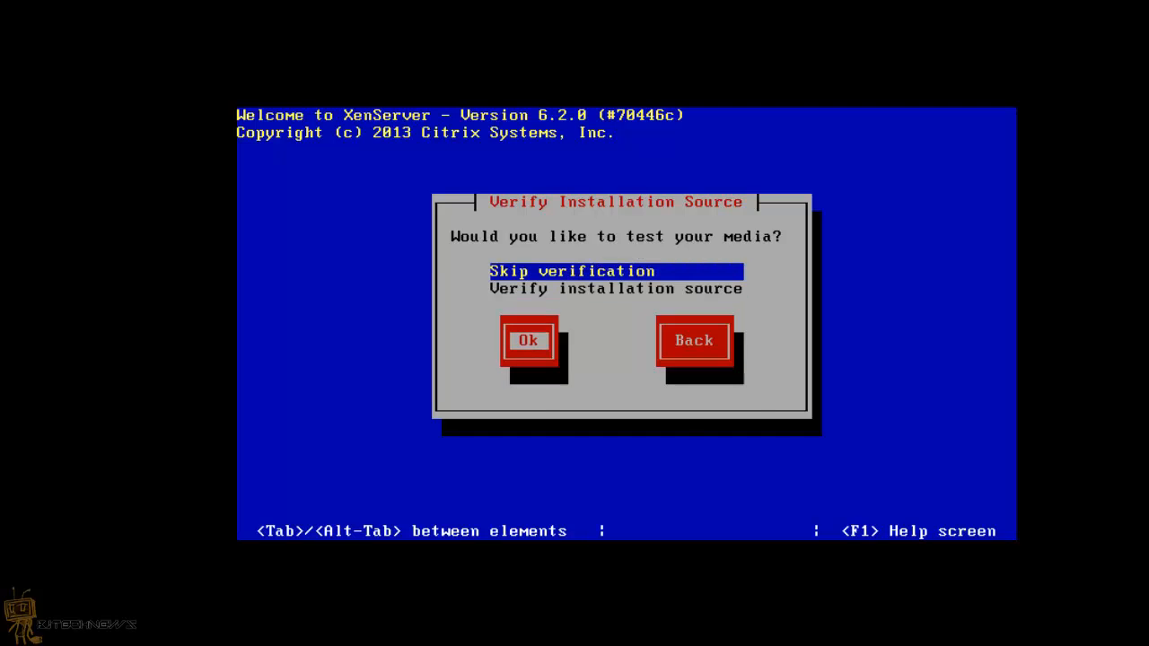
Skip media verification, then enter and confirm the root password
left_click(527, 341)
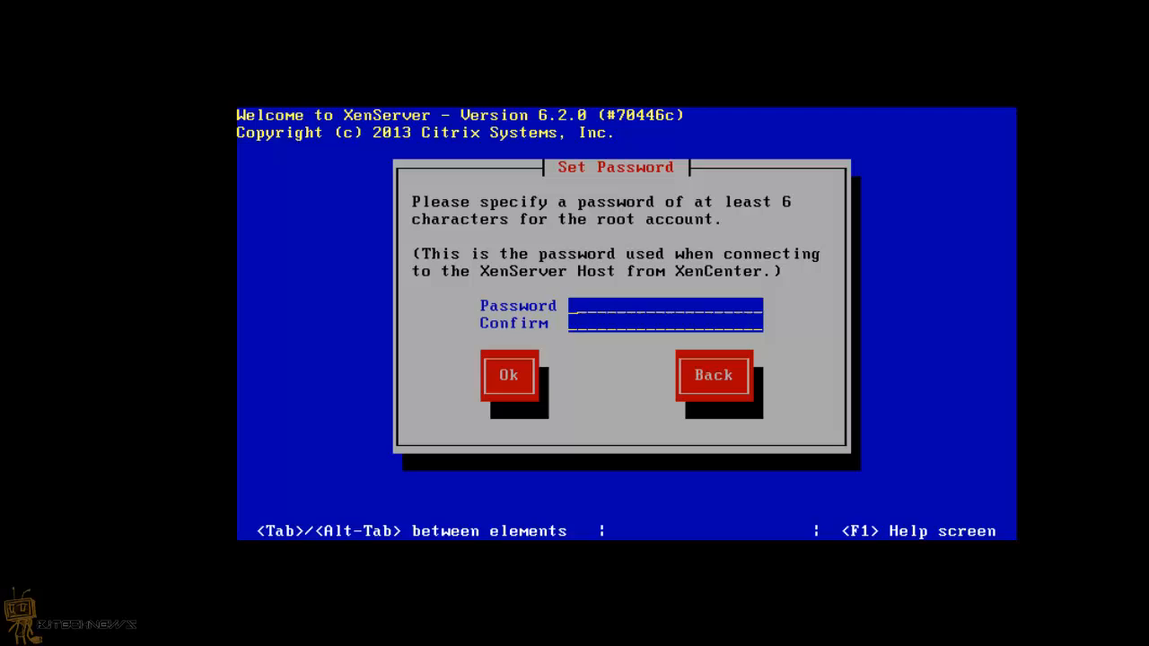
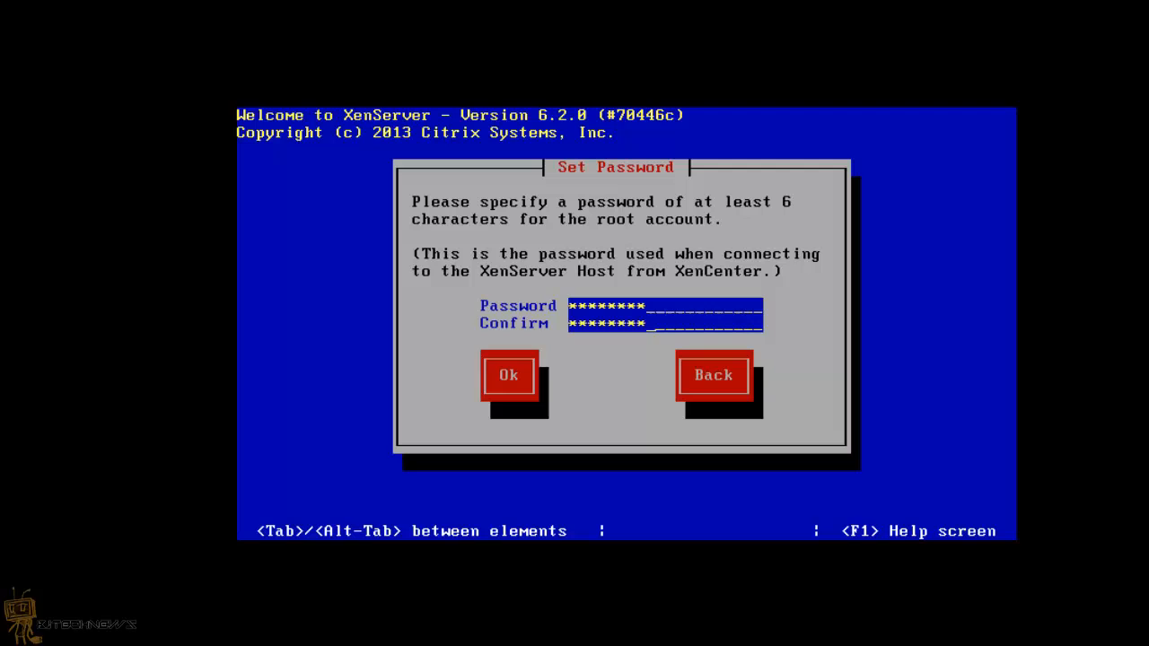
left_click(508, 375)
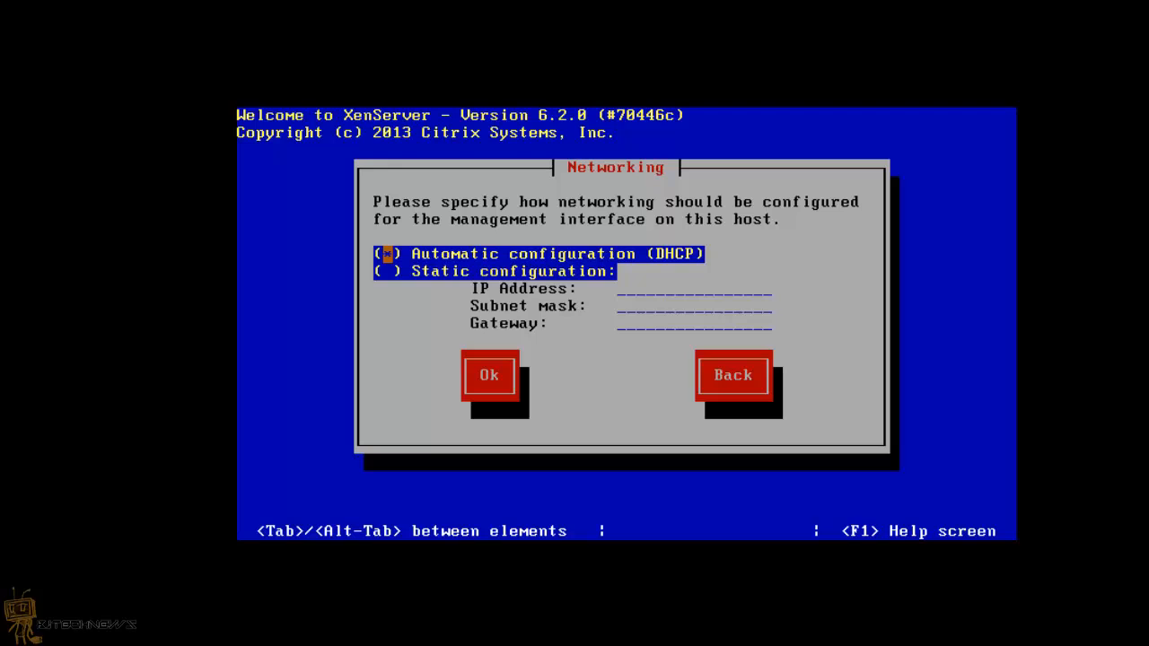
Keep automatic DHCP networking and replace the suggested hostname with bj-xenserver
left_click(489, 375)
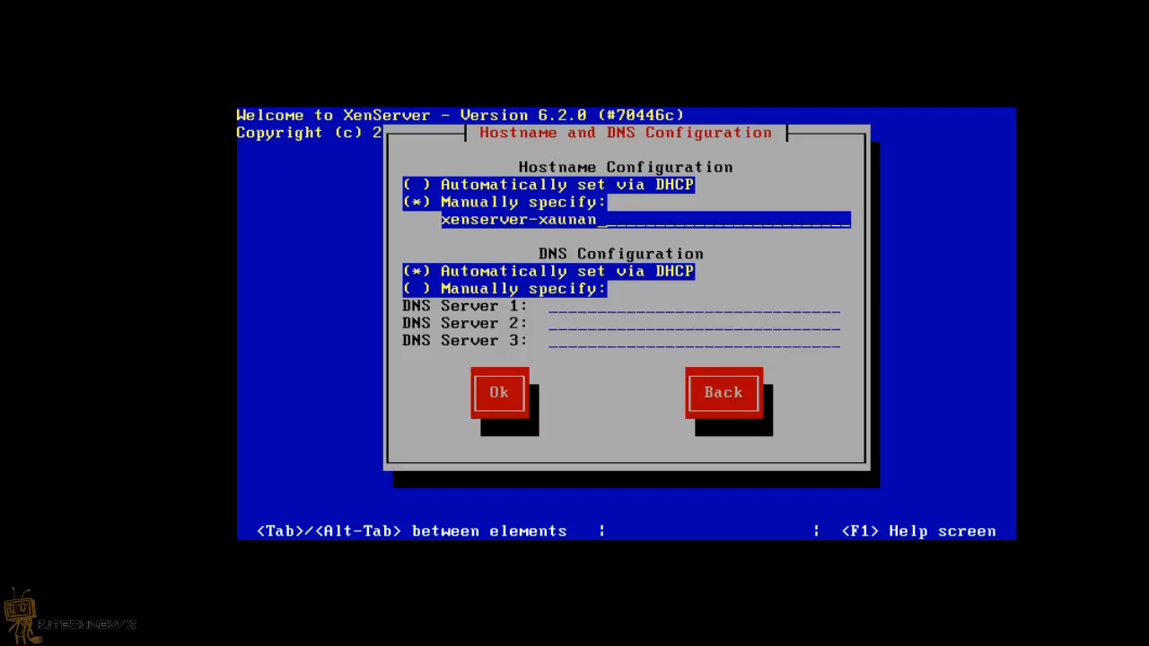
key("BackSpace")
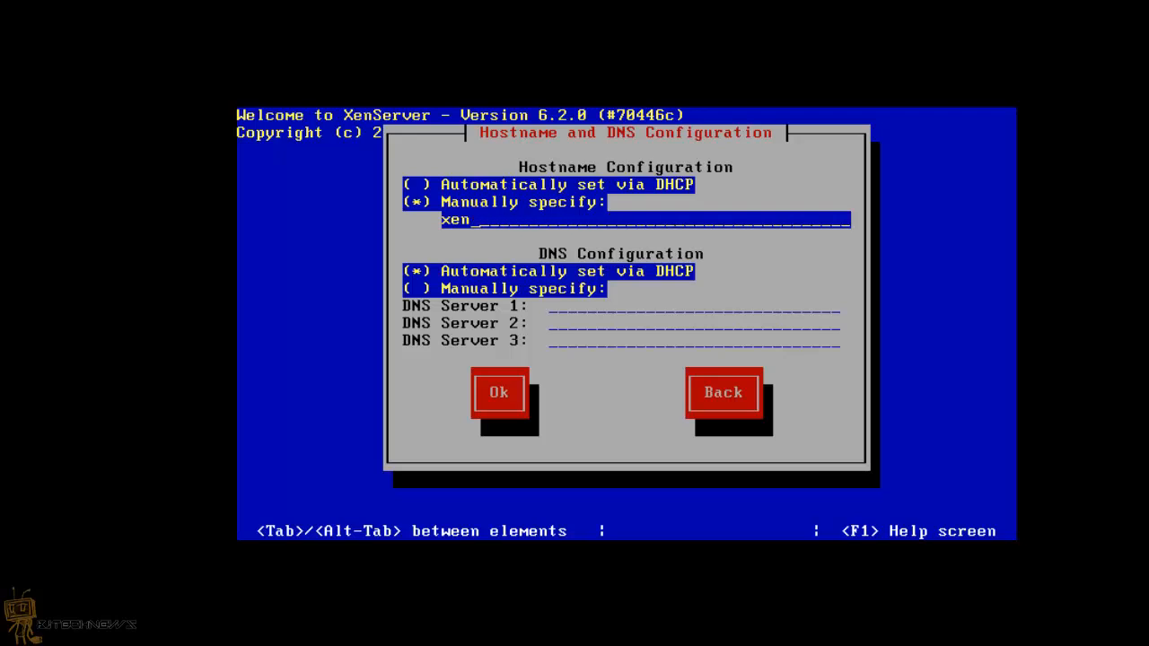
type("bj-xe")
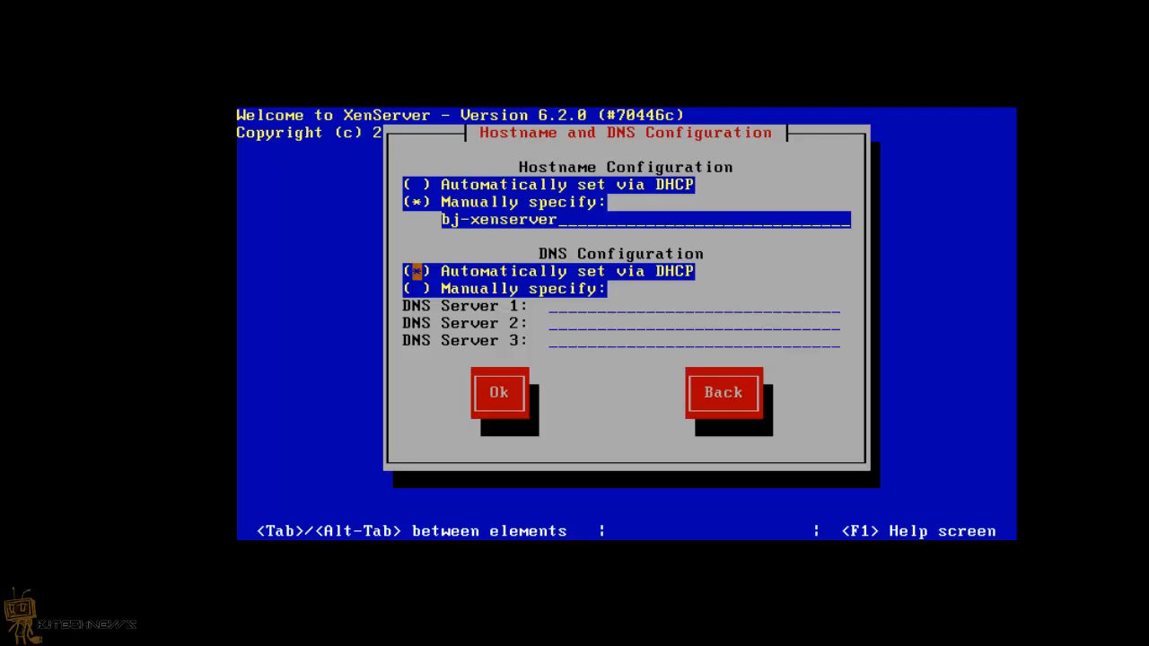
Confirm hostname bj-xenserver, then select America / New York as the time zone
left_click(499, 393)
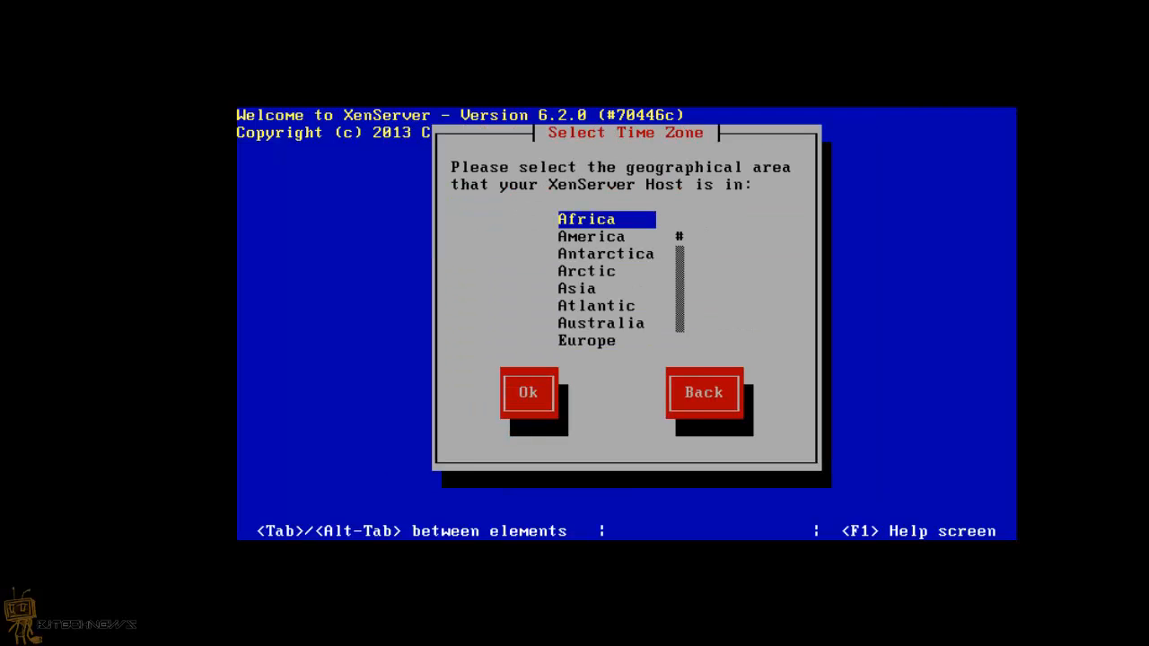
key("Down")
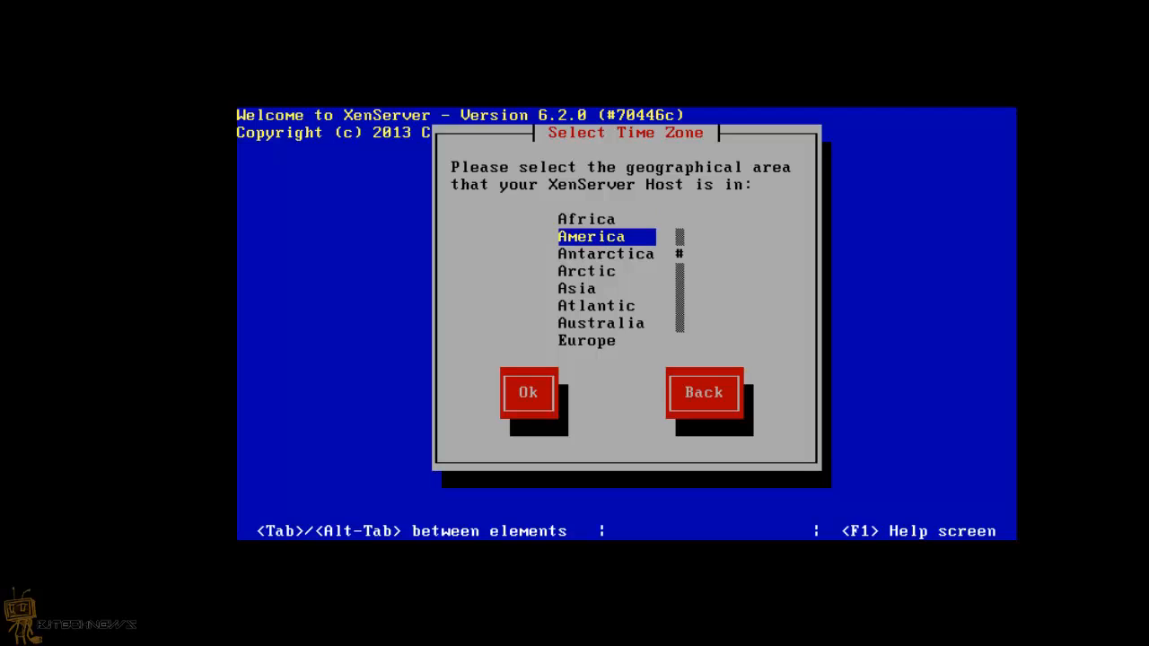
left_click(528, 392)
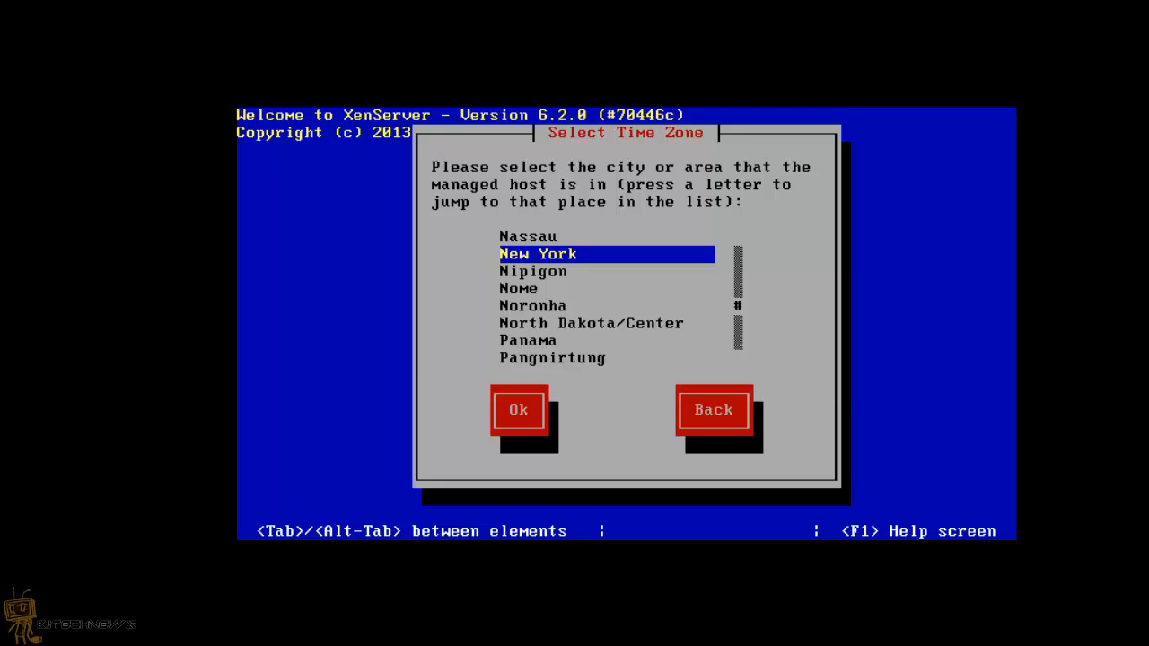
left_click(519, 410)
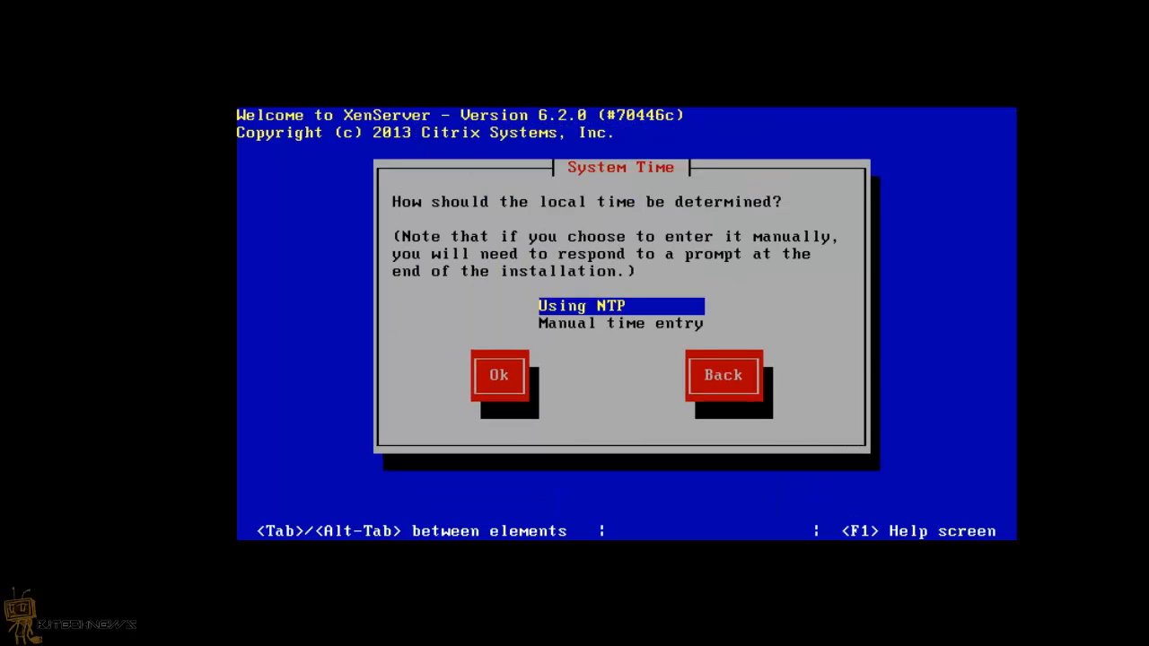
Set time using NTP servers from DHCP and start Install XenServer
left_click(499, 375)
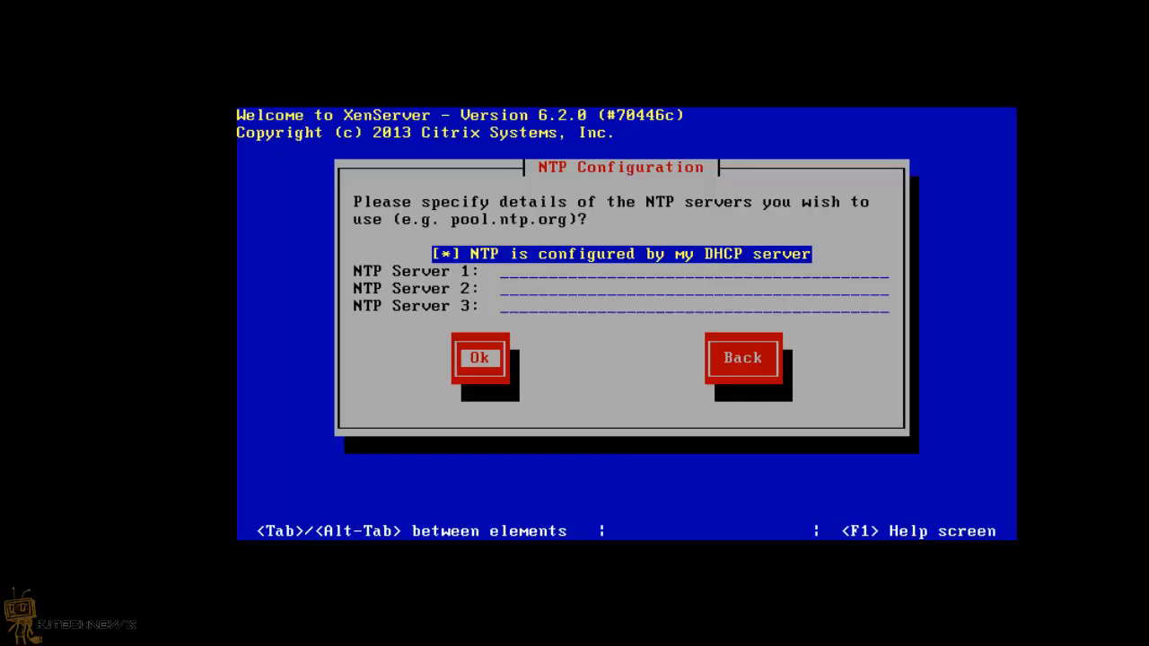
left_click(479, 357)
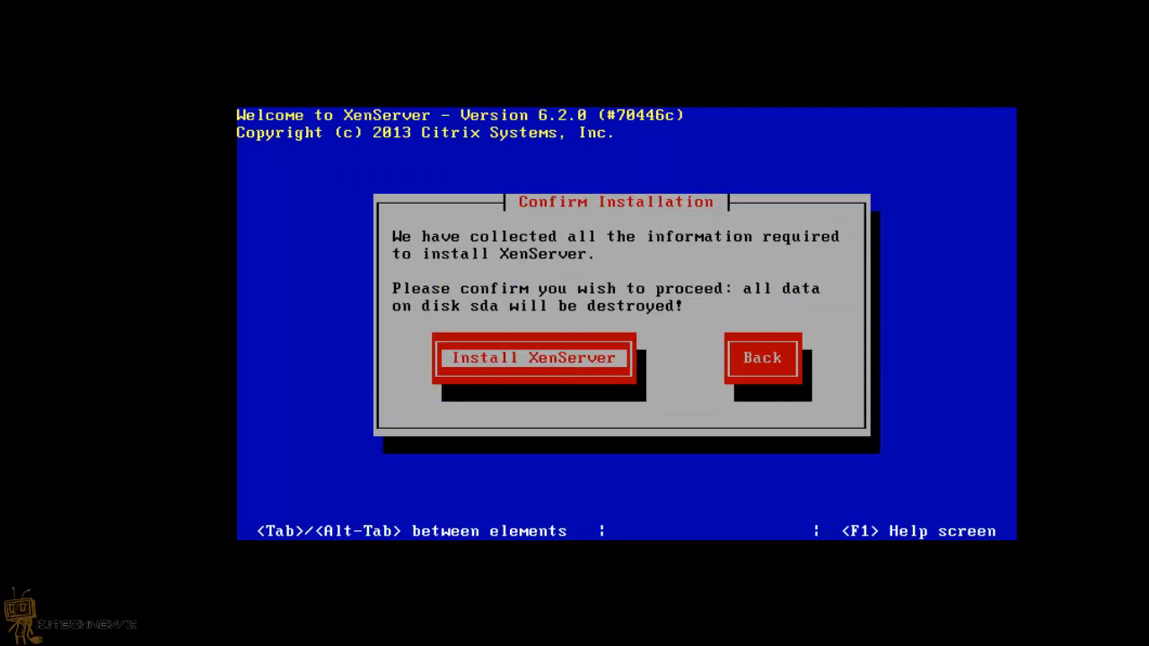
left_click(533, 357)
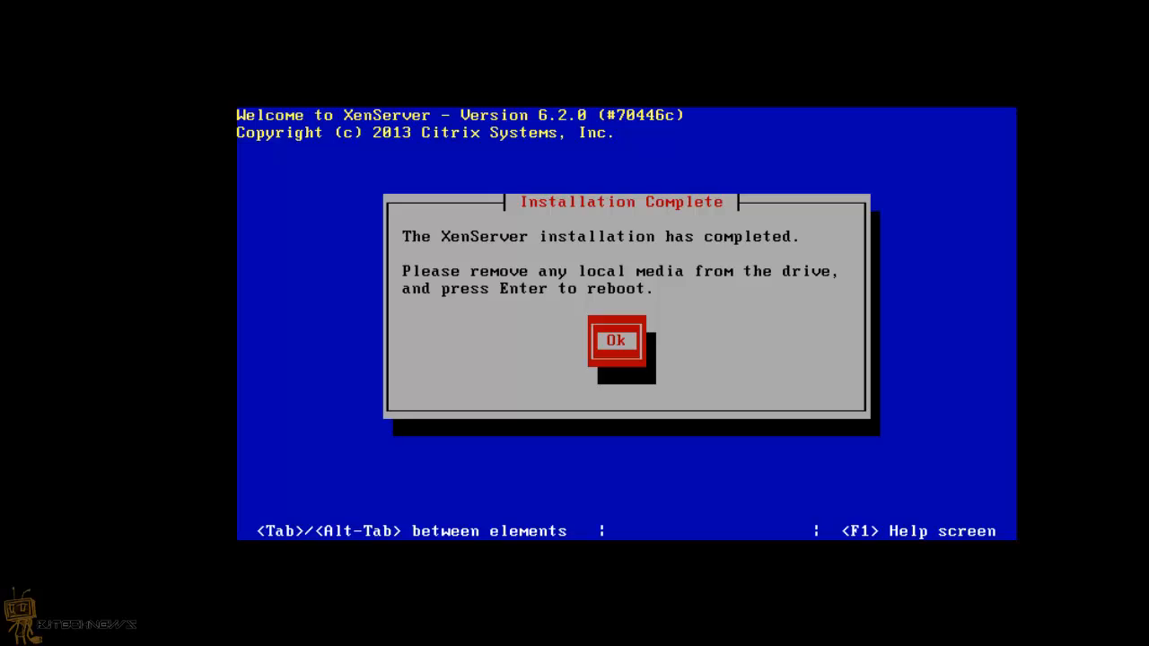
mouse_move(172, 273)
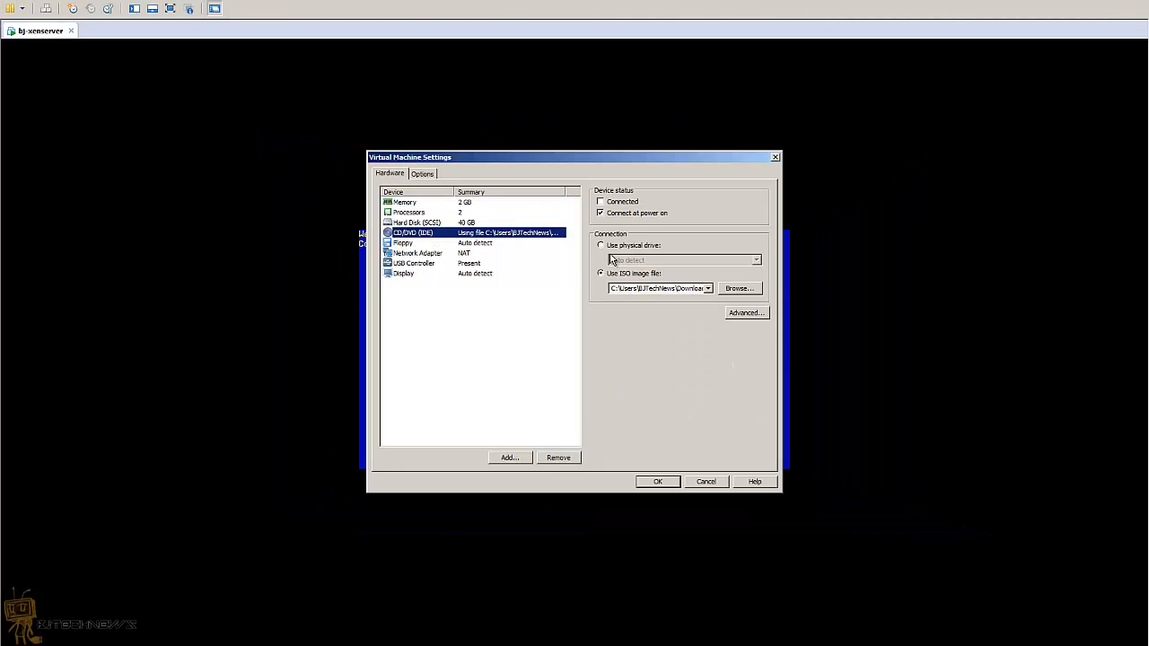
Switch the CD/DVD drive back to Use physical drive and apply it so the VM reboots
left_click(600, 244)
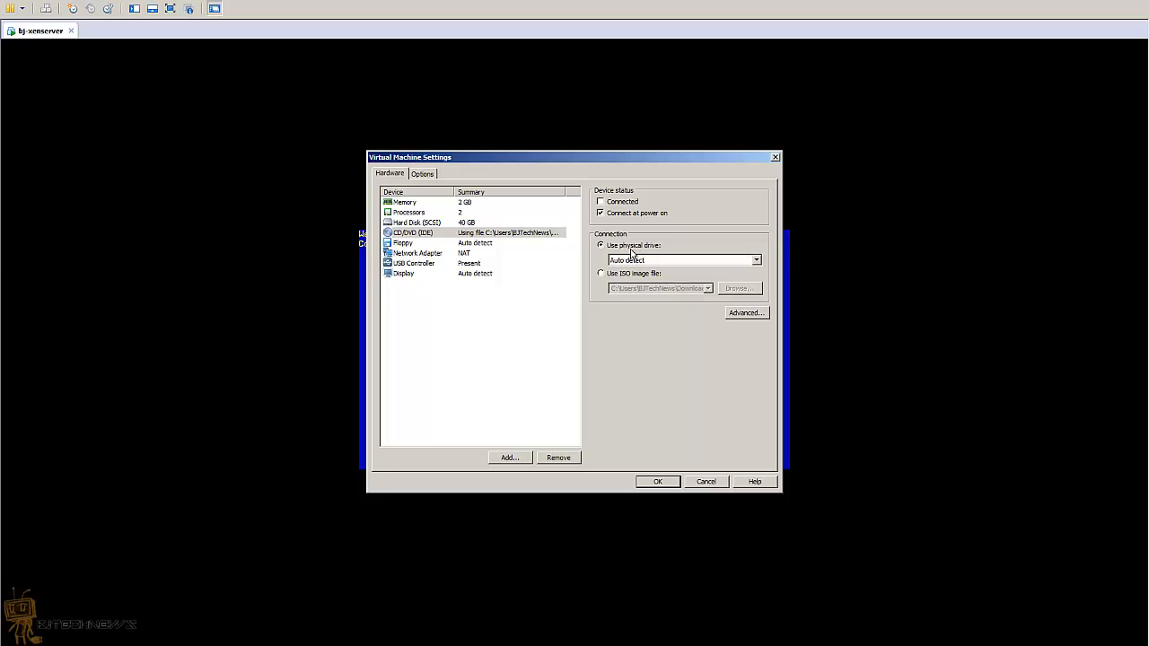
left_click(657, 481)
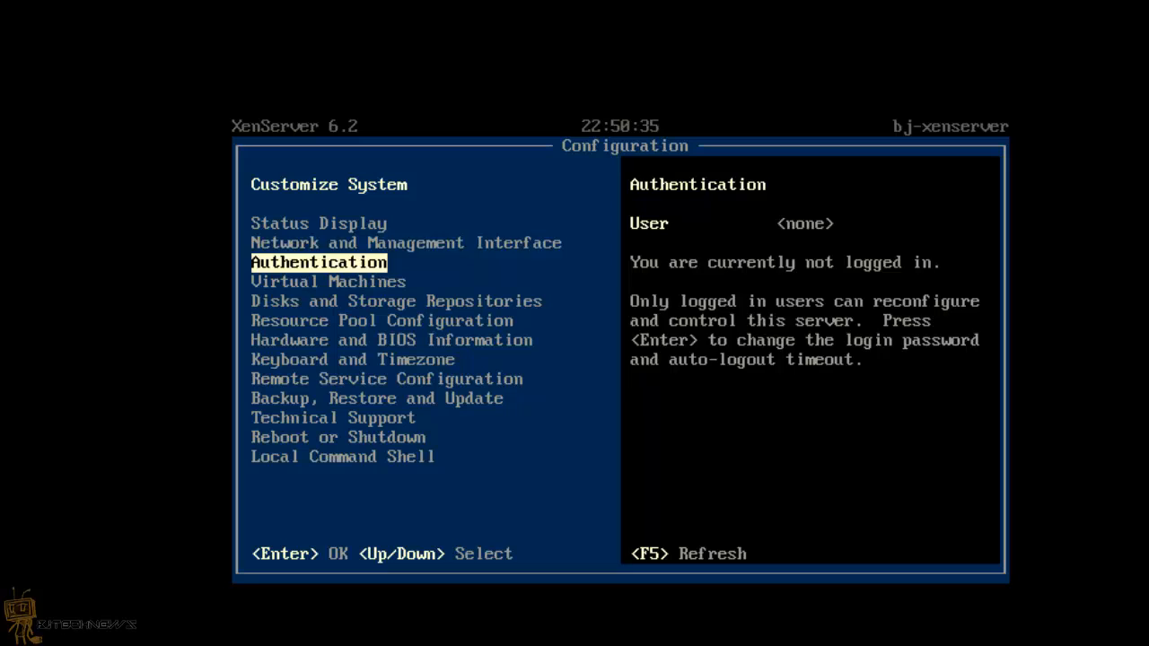
Browse Status Display, Network and Management Interface and Disks and Storage Repositories, ending on Status Display
key("Up")
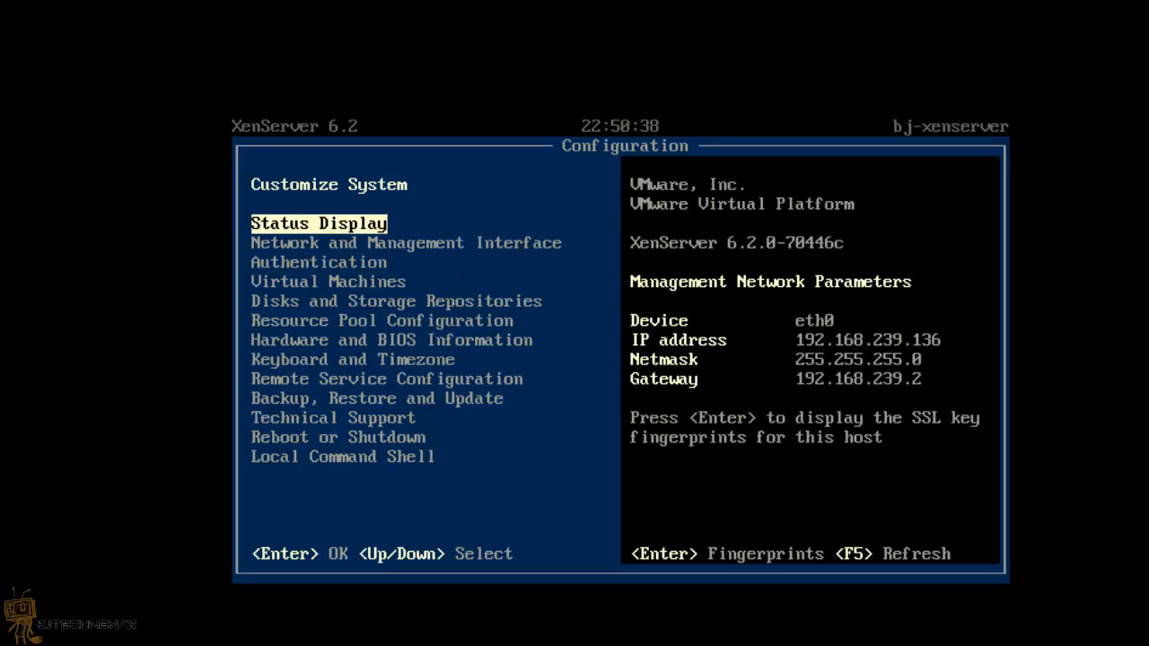
key("Down")
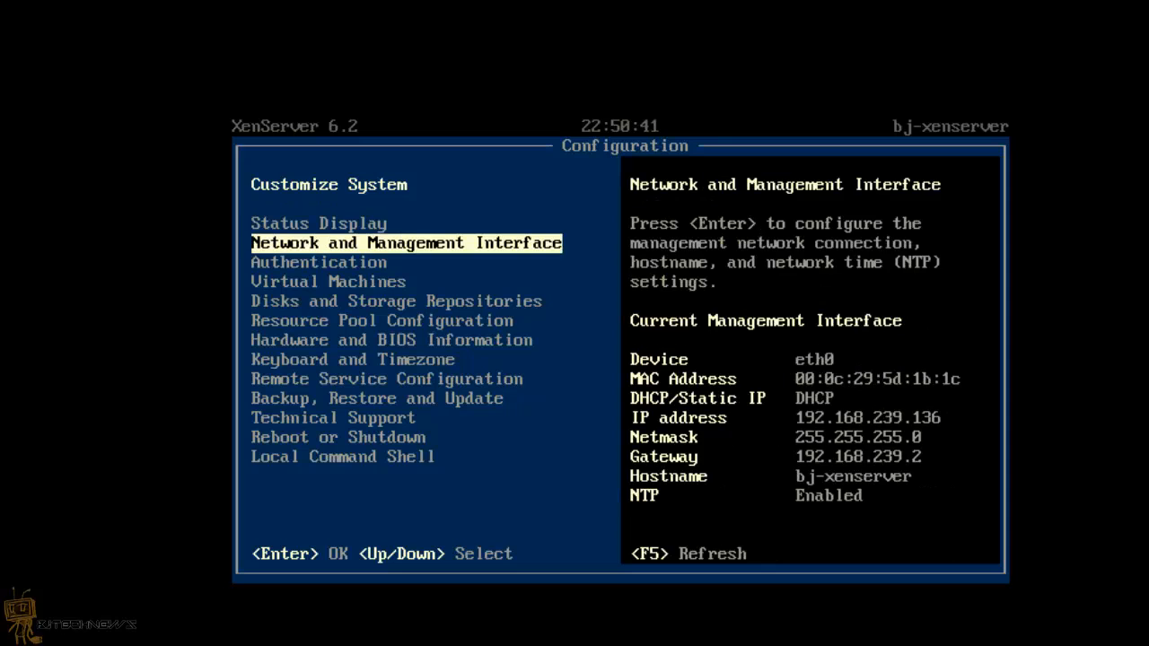
key("Down")
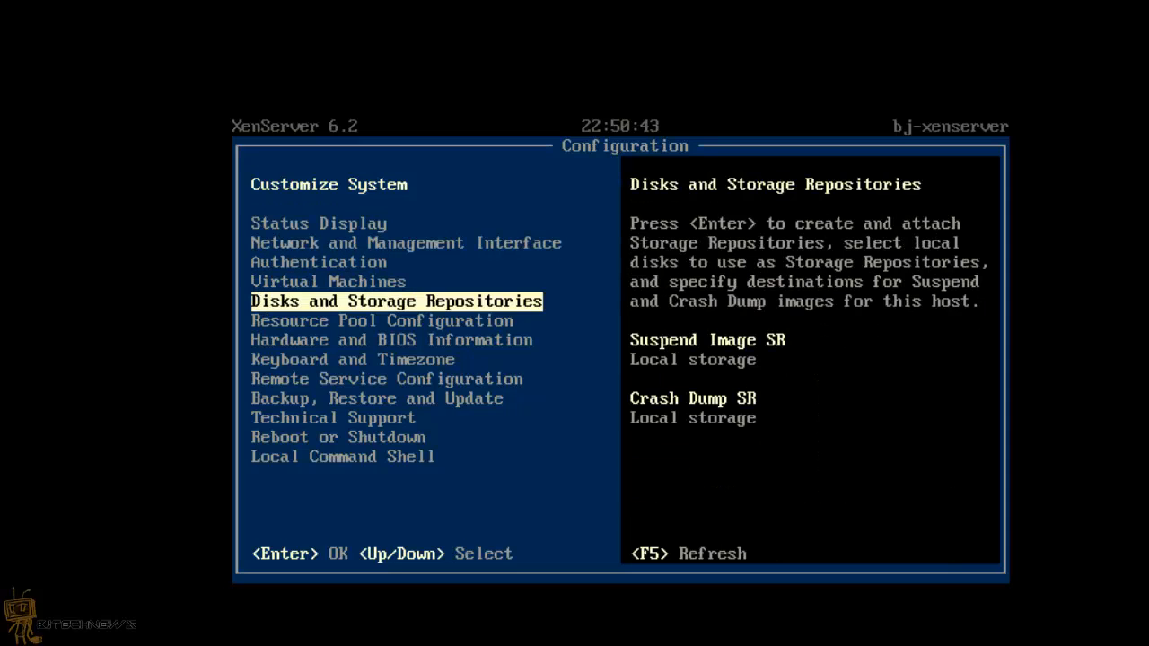
key("Down")
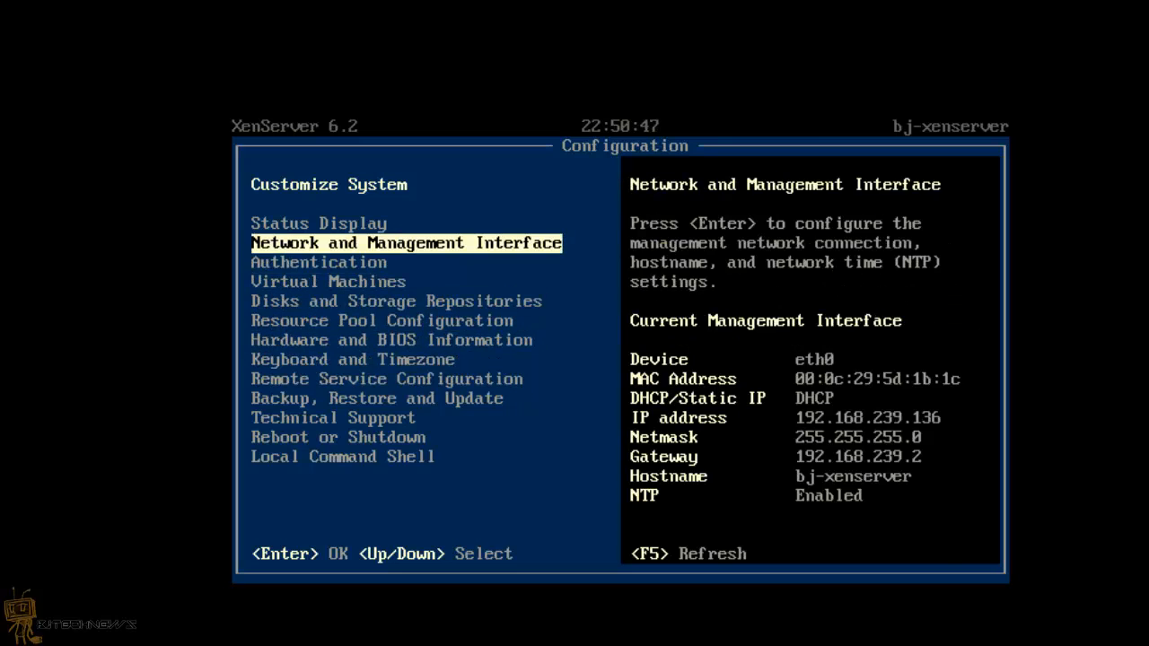
key("Up")
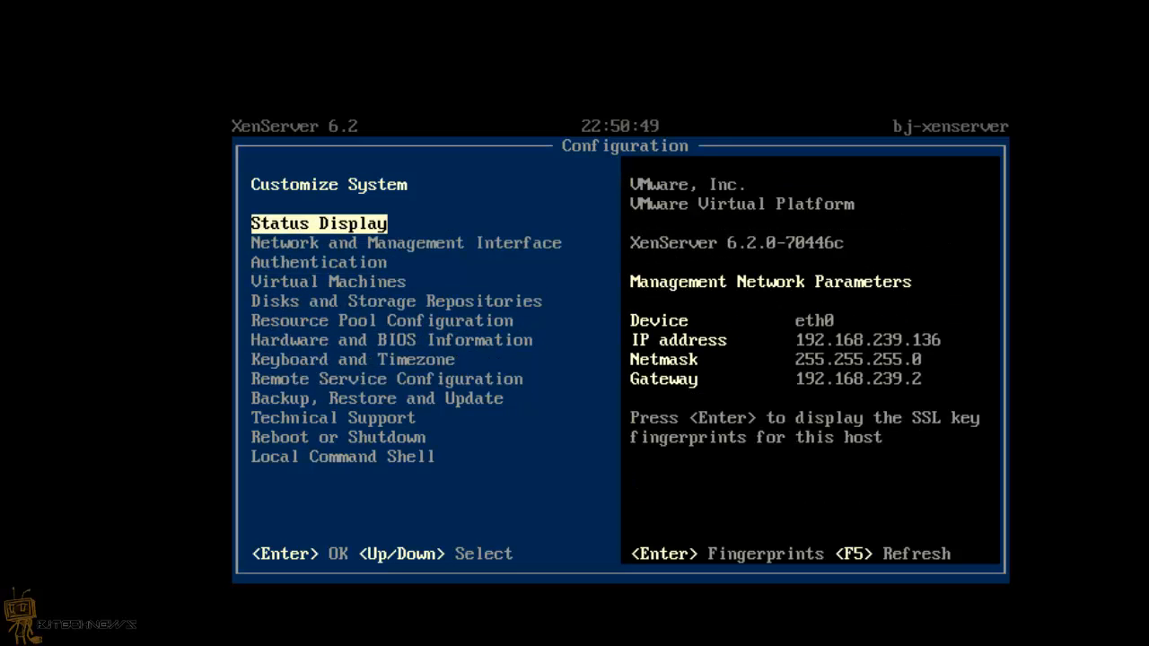